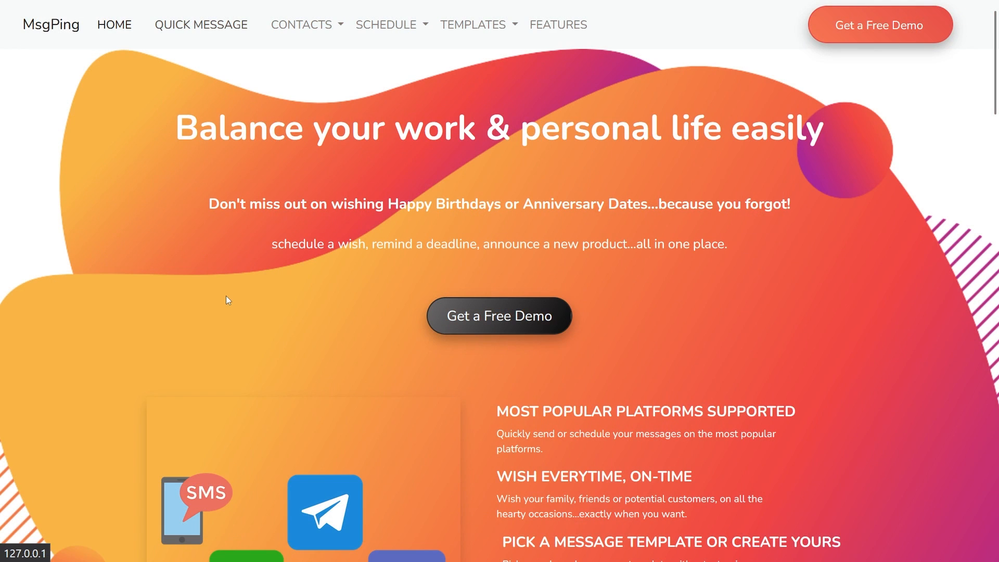
Go to the Quick Message page from the top navigation bar
{"action": "left_click", "coordinate": [200, 24]}
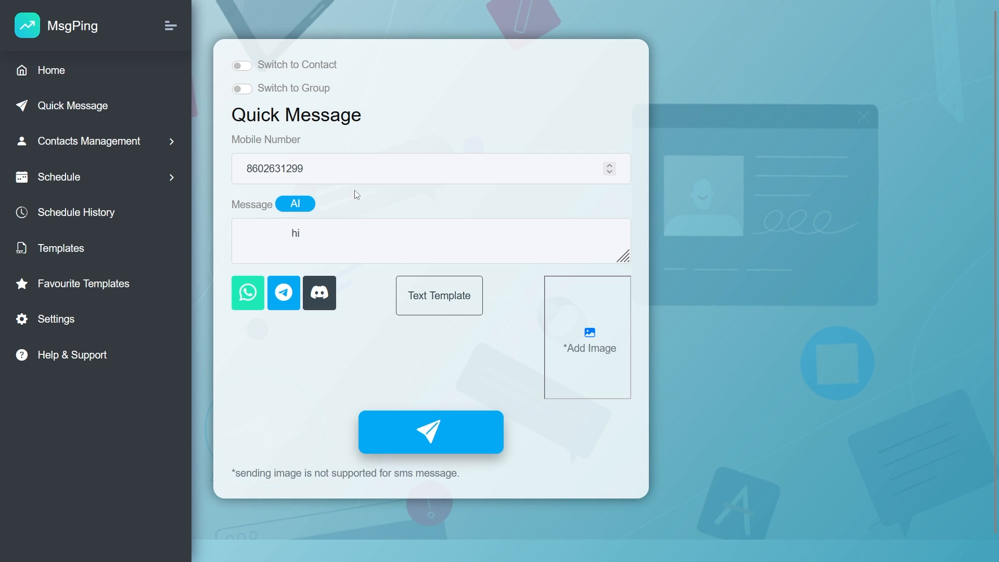
{"action": "mouse_move", "coordinate": [305, 69]}
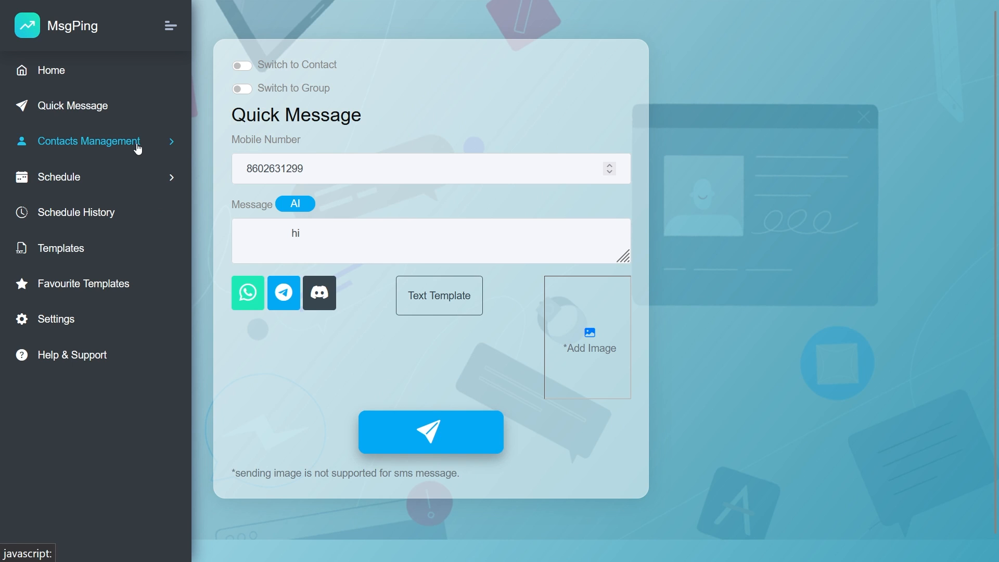
Upload friends.txt as a contact file under Contacts Management > Create Contact
{"action": "left_click", "coordinate": [90, 141]}
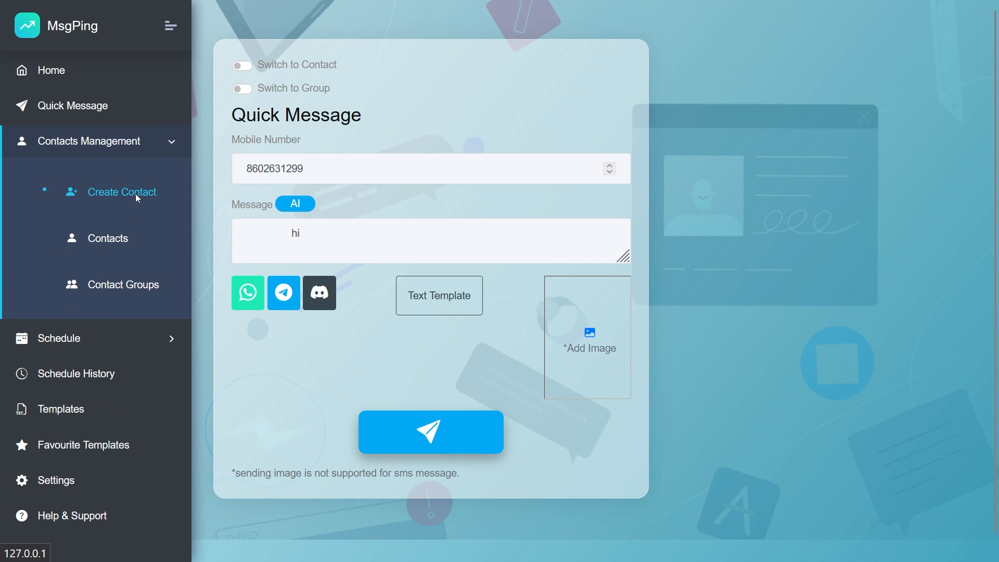
{"action": "left_click", "coordinate": [121, 192]}
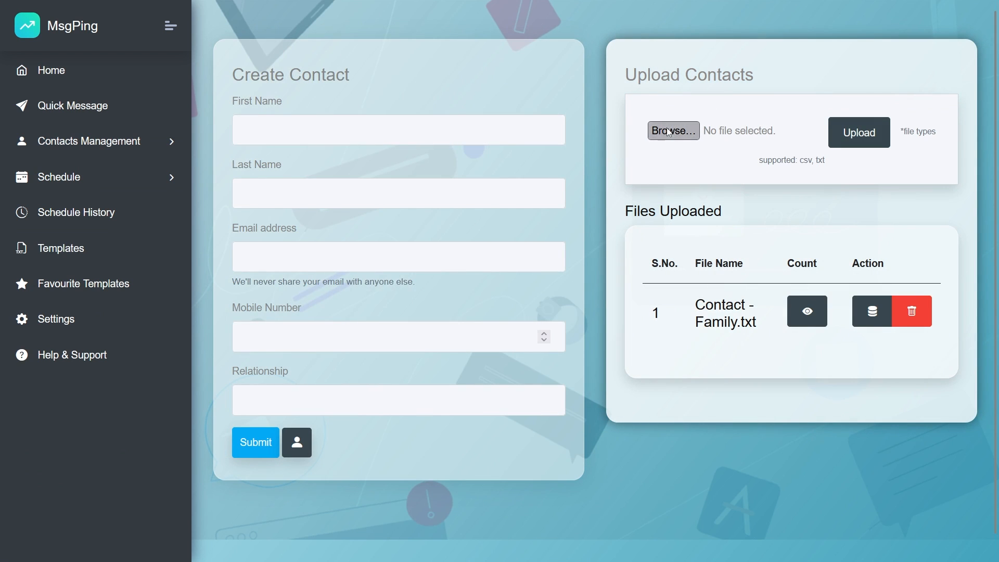
{"action": "left_click", "coordinate": [673, 131]}
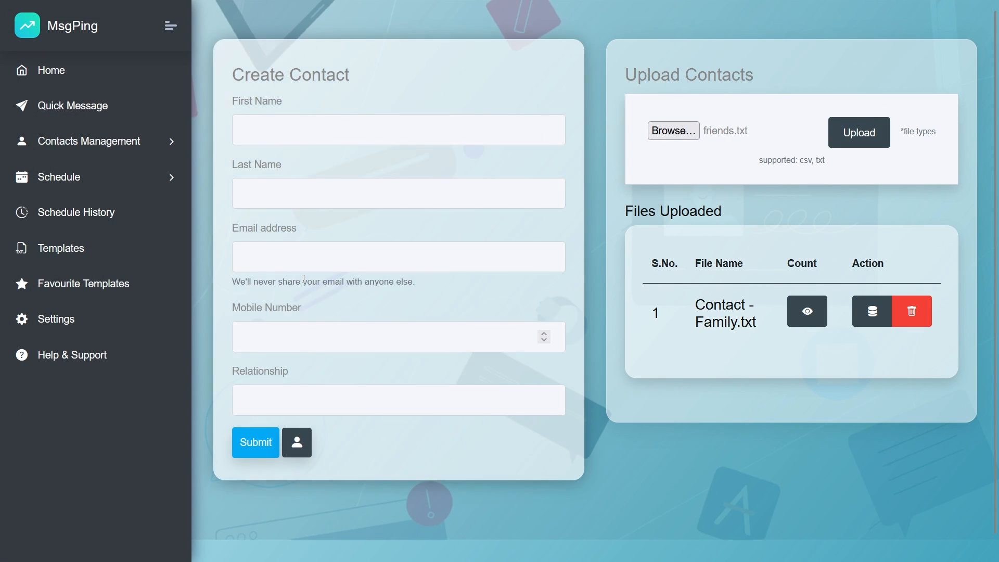
{"action": "left_click", "coordinate": [859, 132]}
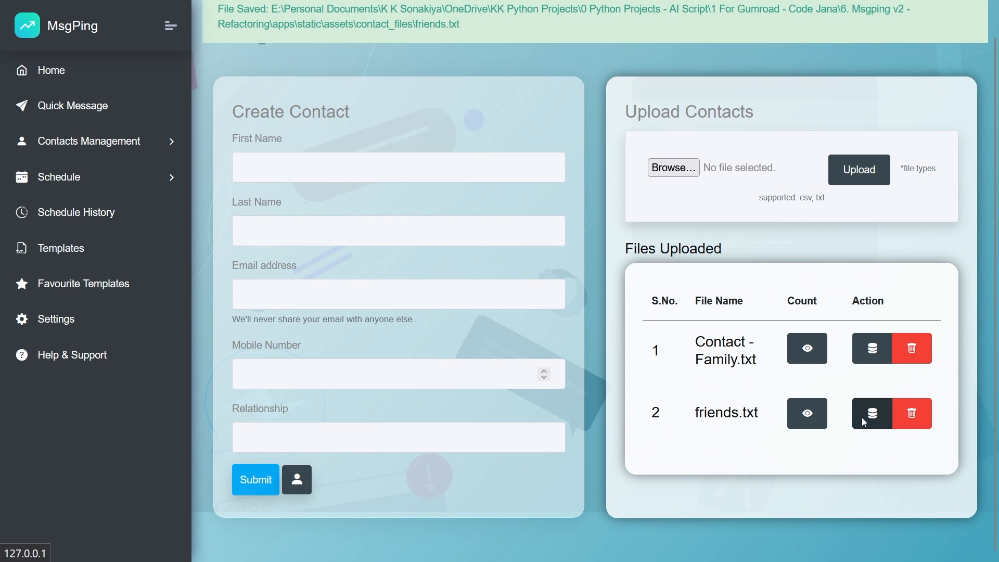
Add the Contact - Family.txt contacts to the database, giving four contacts
{"action": "left_click", "coordinate": [871, 413]}
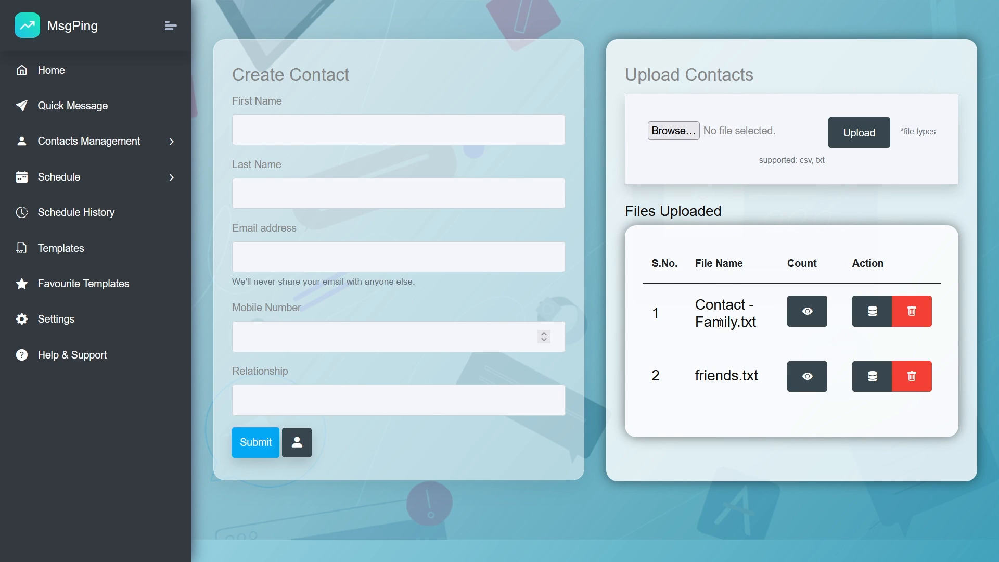
{"action": "mouse_move", "coordinate": [871, 311]}
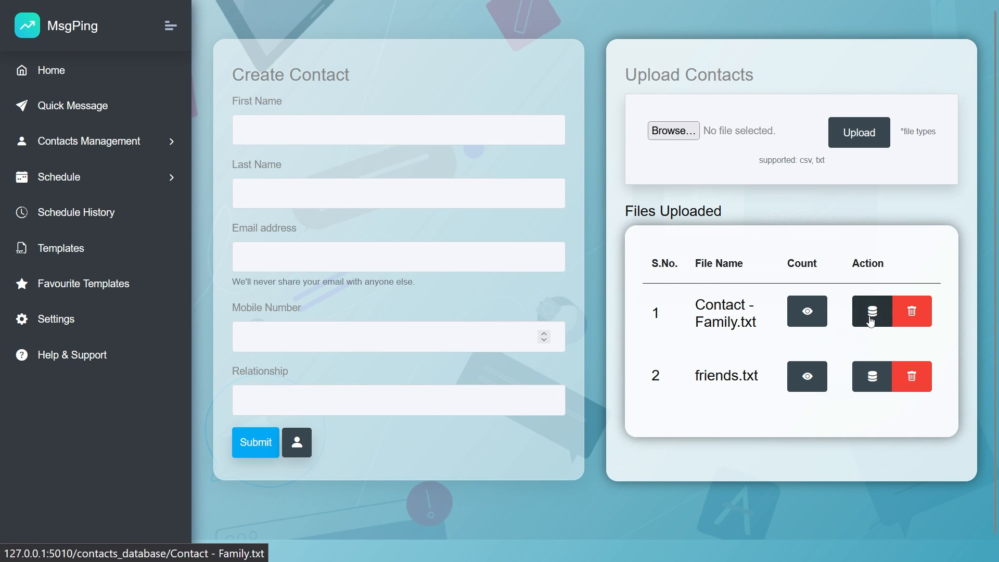
{"action": "left_click", "coordinate": [872, 312]}
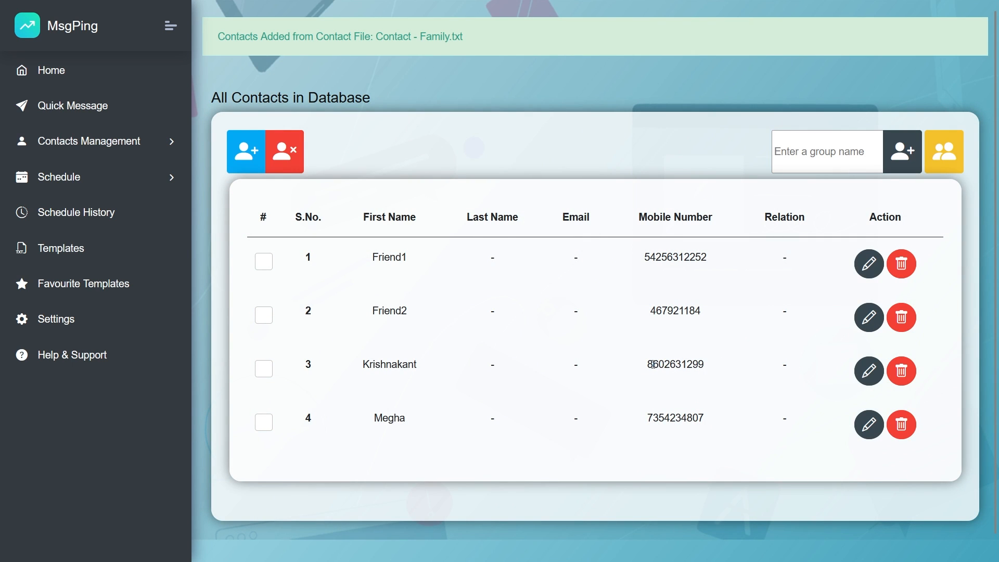
{"action": "double_click", "coordinate": [675, 365]}
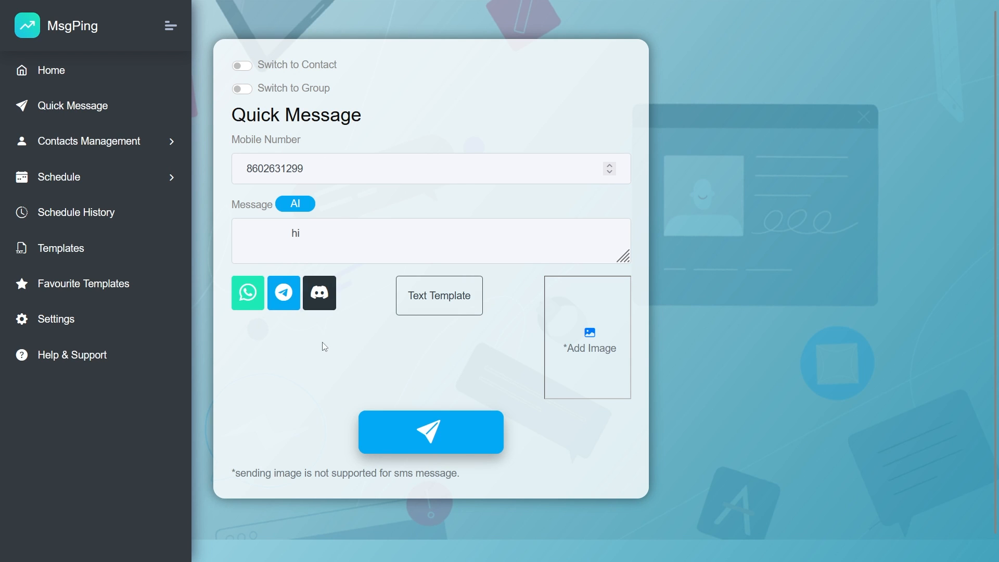
Send "hi there sending now" to the number over WhatsApp, Telegram and Discord
{"action": "type", "text": "there sending now"}
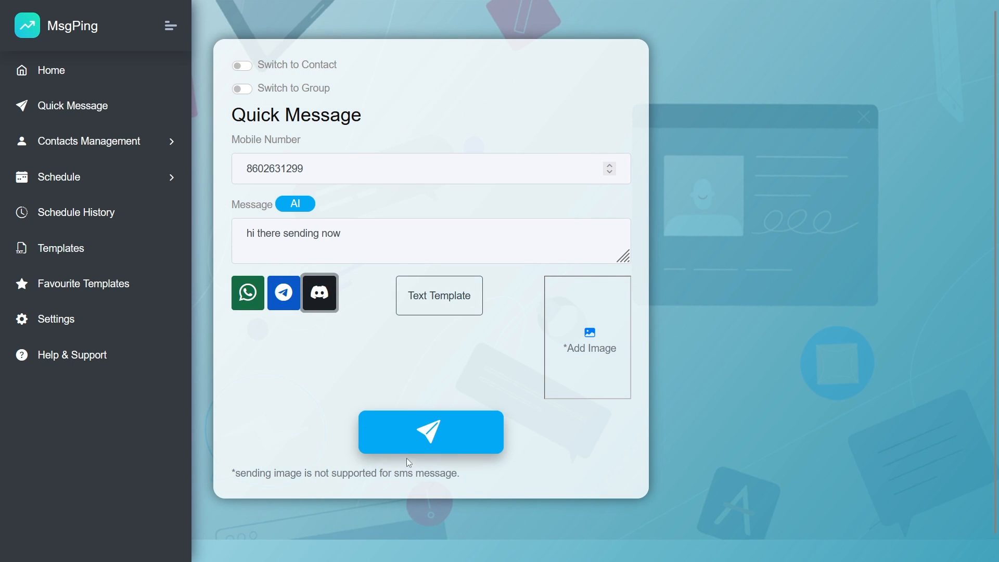
{"action": "left_click", "coordinate": [429, 431]}
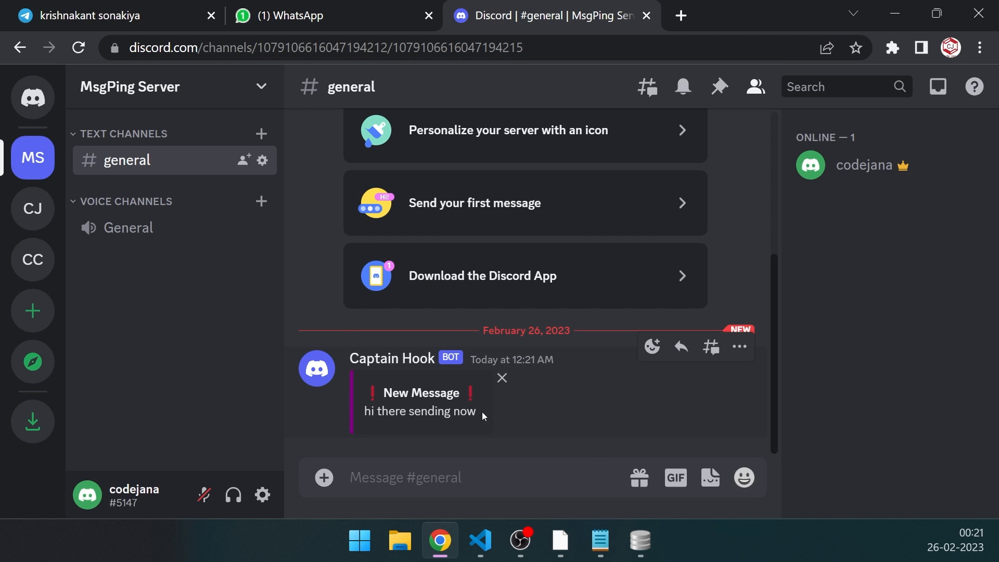
Check the Discord channel and WhatsApp chat both received "hi there sending now"
{"action": "left_click", "coordinate": [300, 16]}
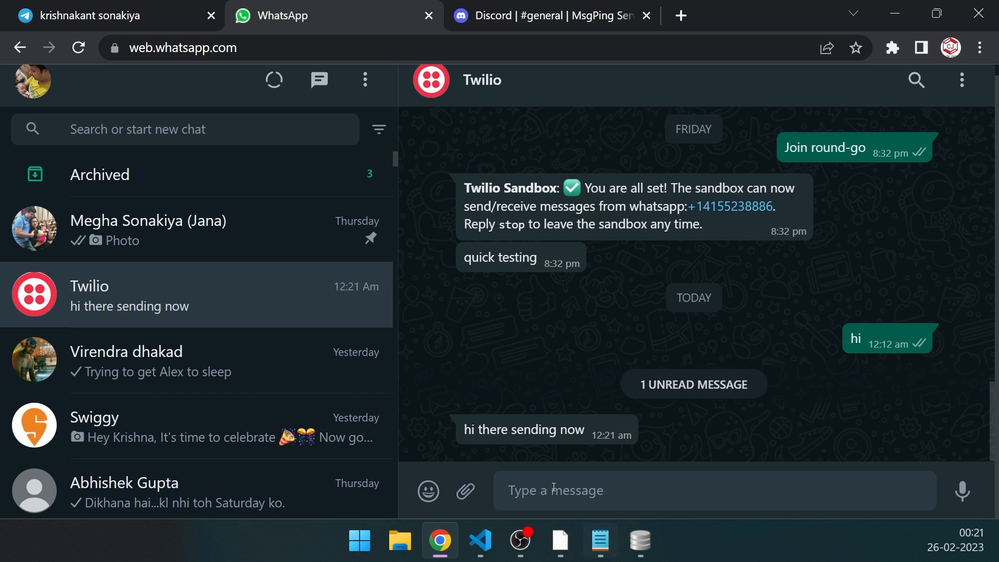
{"action": "left_click", "coordinate": [96, 16]}
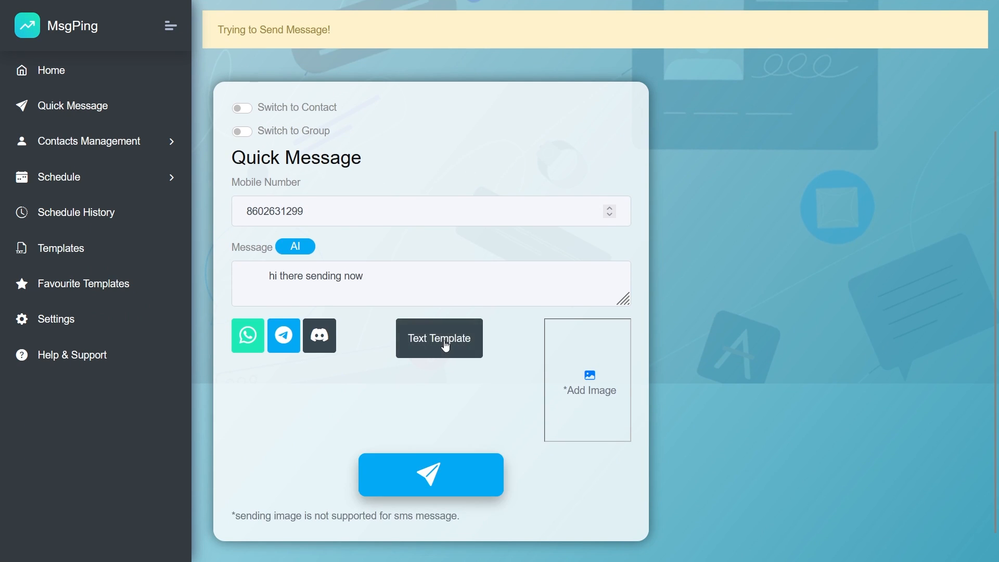
Preview Template 1's birthday quote and confirm it as the message text
{"action": "left_click", "coordinate": [438, 337]}
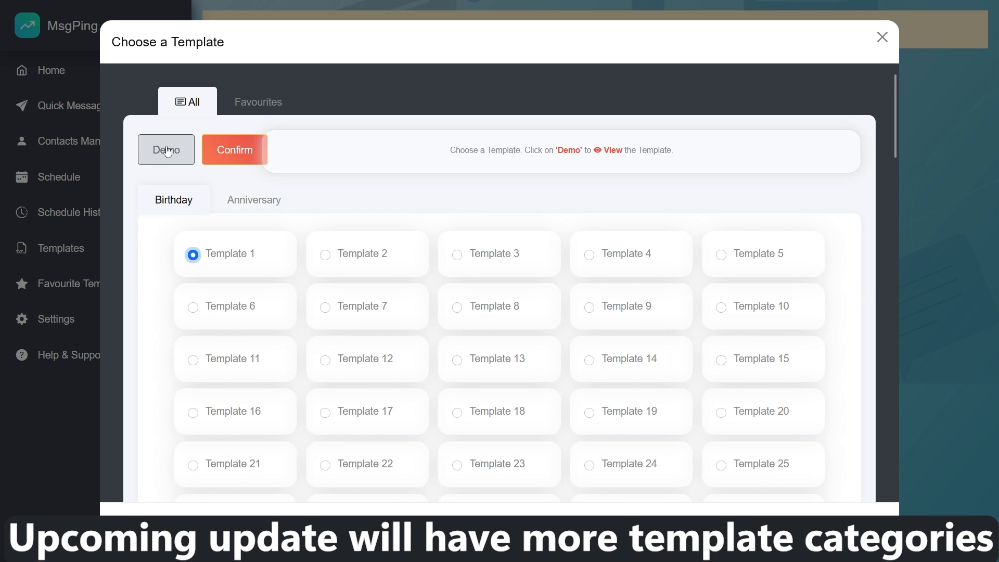
{"action": "left_click", "coordinate": [165, 150]}
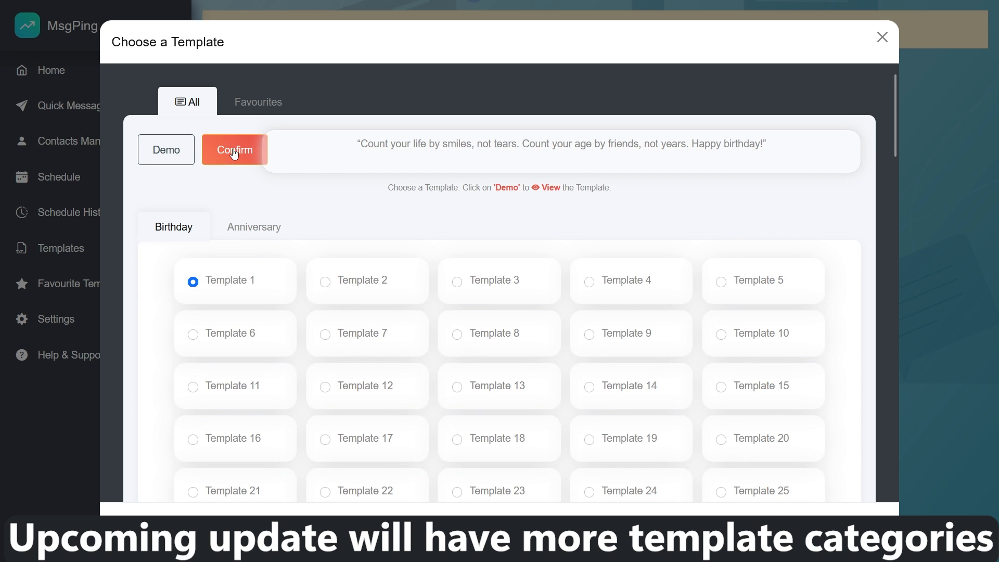
{"action": "left_click", "coordinate": [235, 150]}
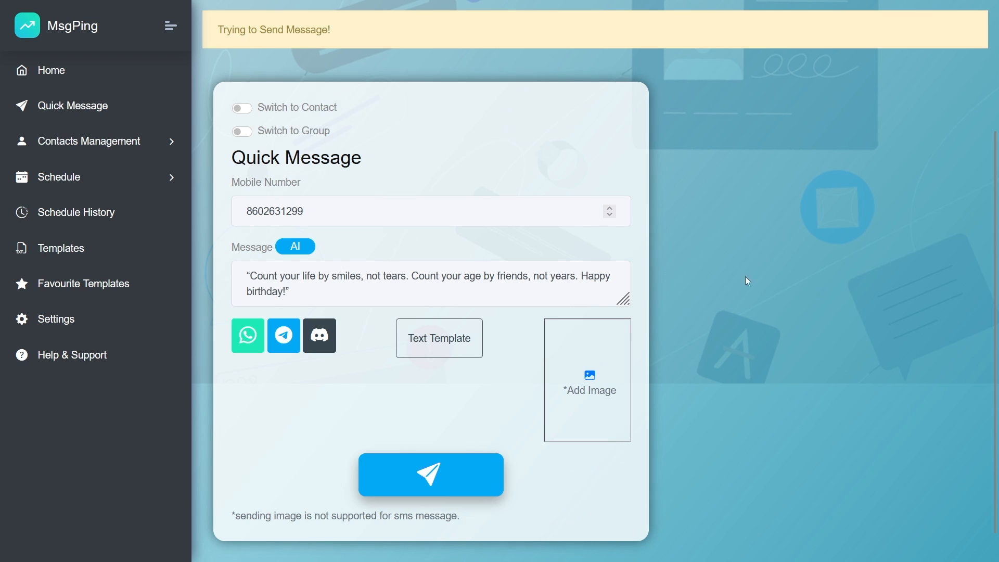
{"action": "mouse_move", "coordinate": [317, 442]}
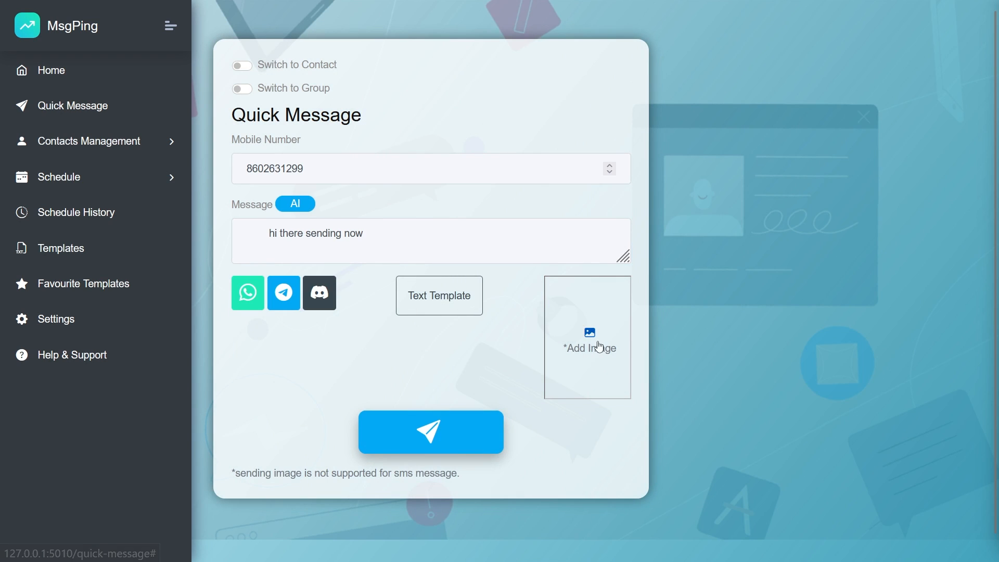
Attach the birthday party table photo from the Birthday image gallery
{"action": "left_click", "coordinate": [588, 337]}
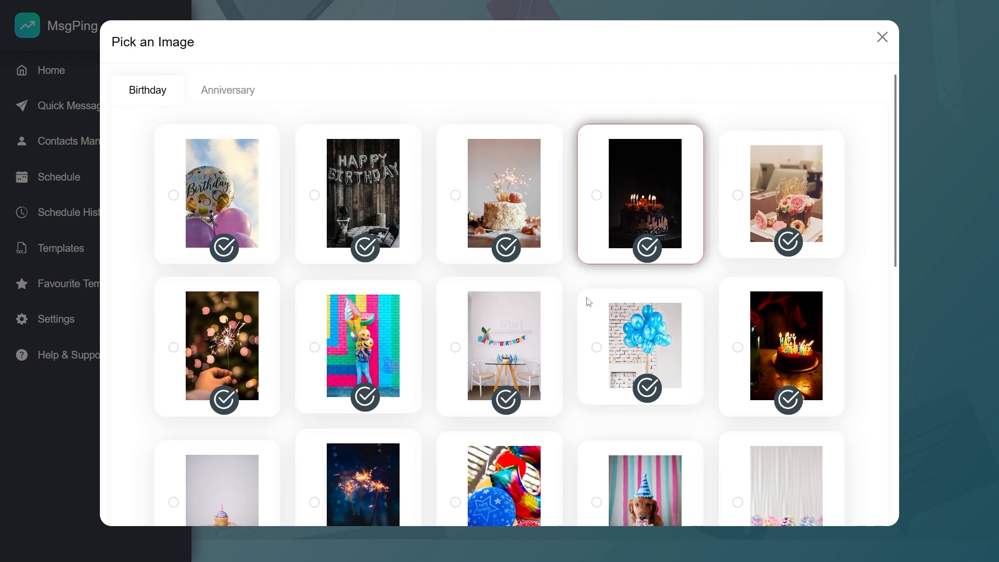
{"action": "scroll", "scroll_direction": "down", "scroll_amount": 3}
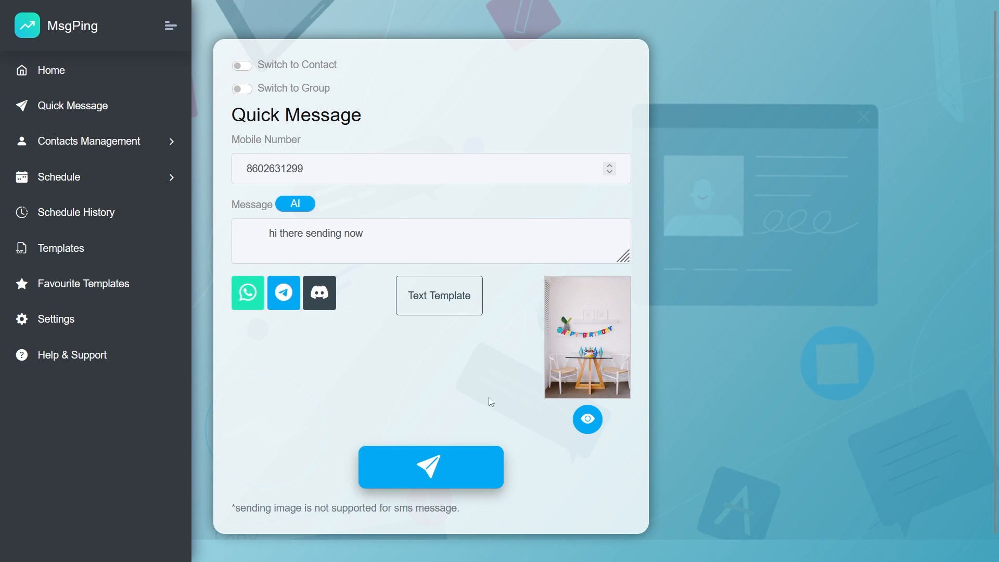
{"action": "mouse_move", "coordinate": [407, 350]}
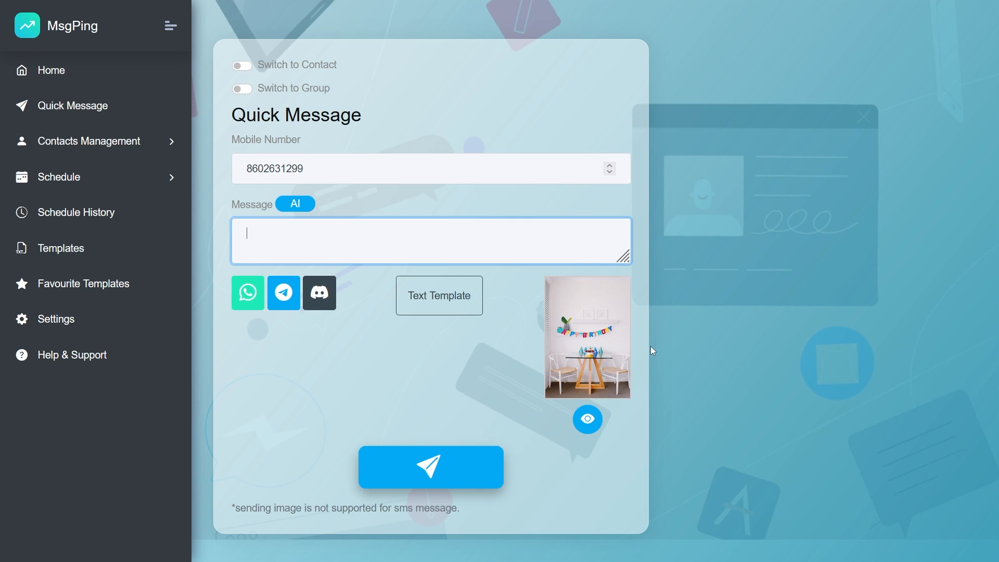
Have AI write a birthday wish from a short prompt and send it on all three platforms
{"action": "type", "text": "a beautiful happy birthday greeti"}
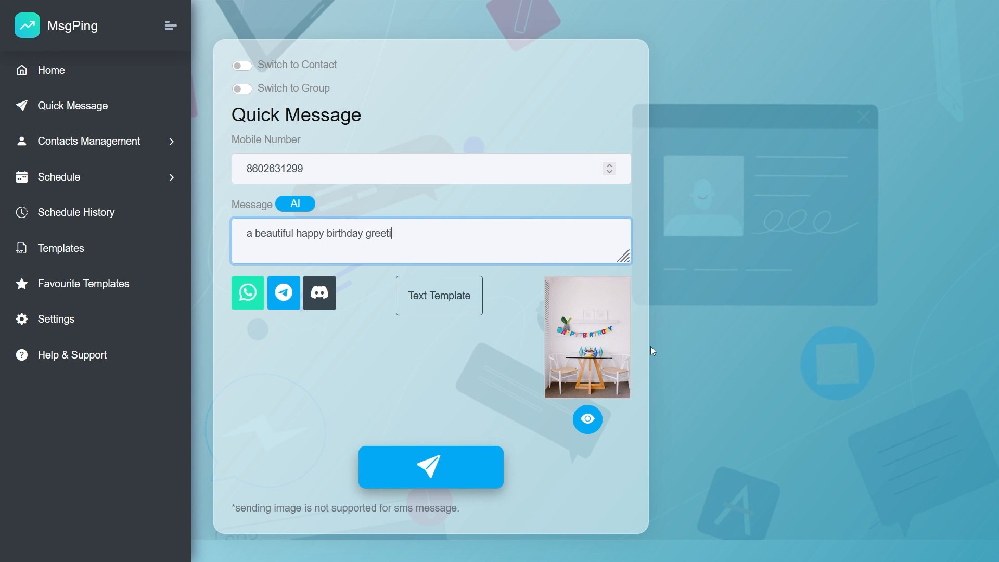
{"action": "type", "text": "ng"}
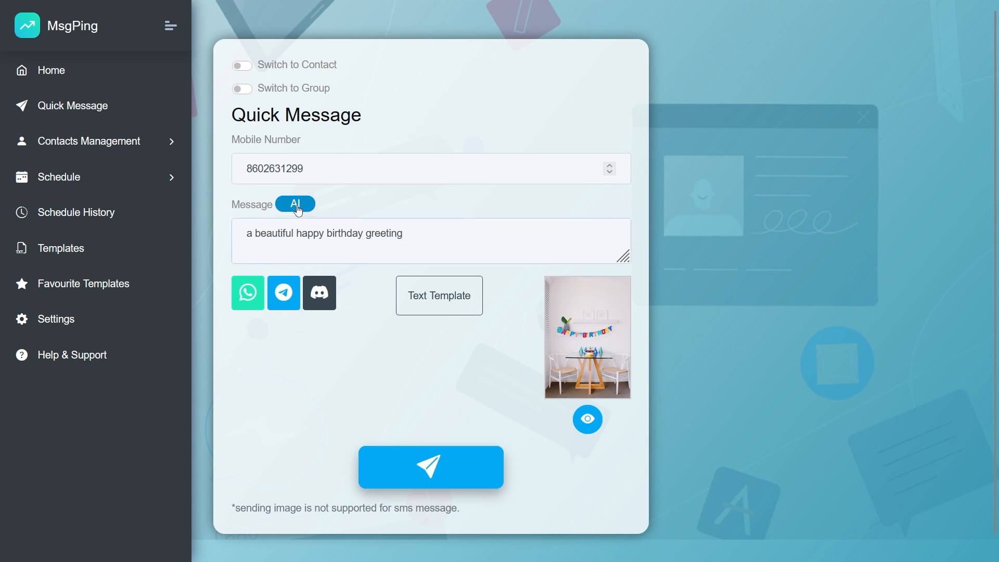
{"action": "left_click", "coordinate": [295, 204]}
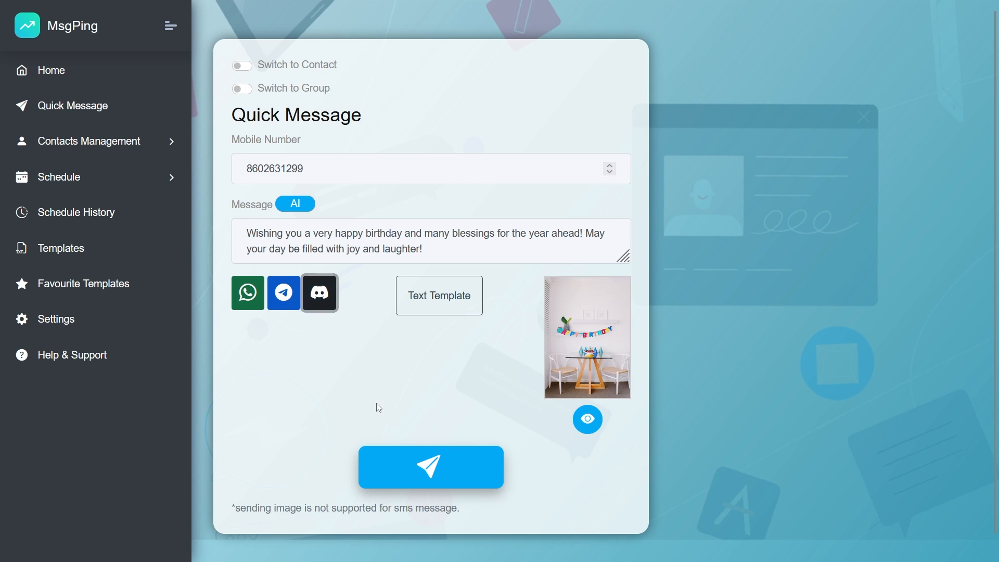
{"action": "left_click", "coordinate": [430, 466]}
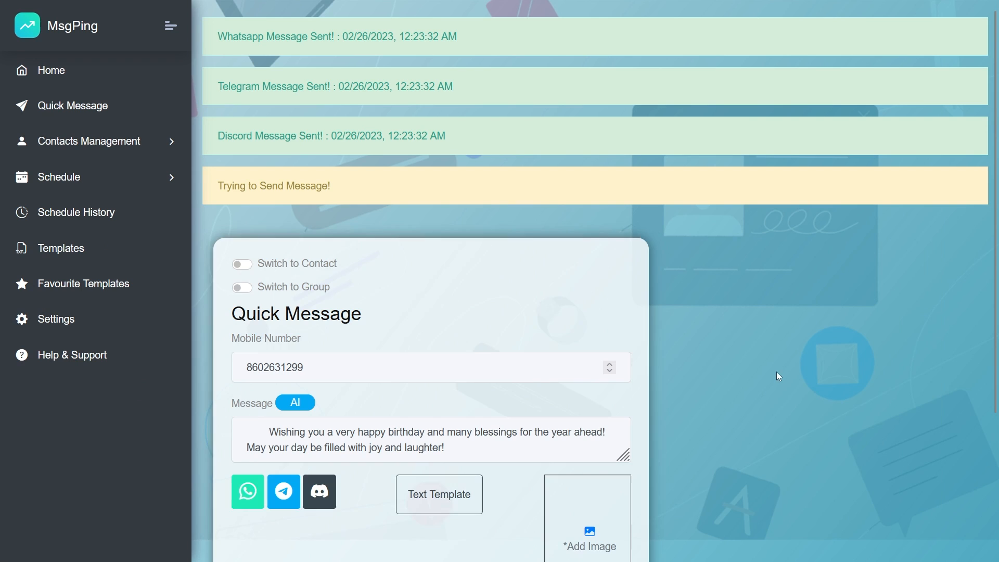
Turn on Switch to Contact and bring up the list of all four contacts
{"action": "left_click", "coordinate": [241, 108]}
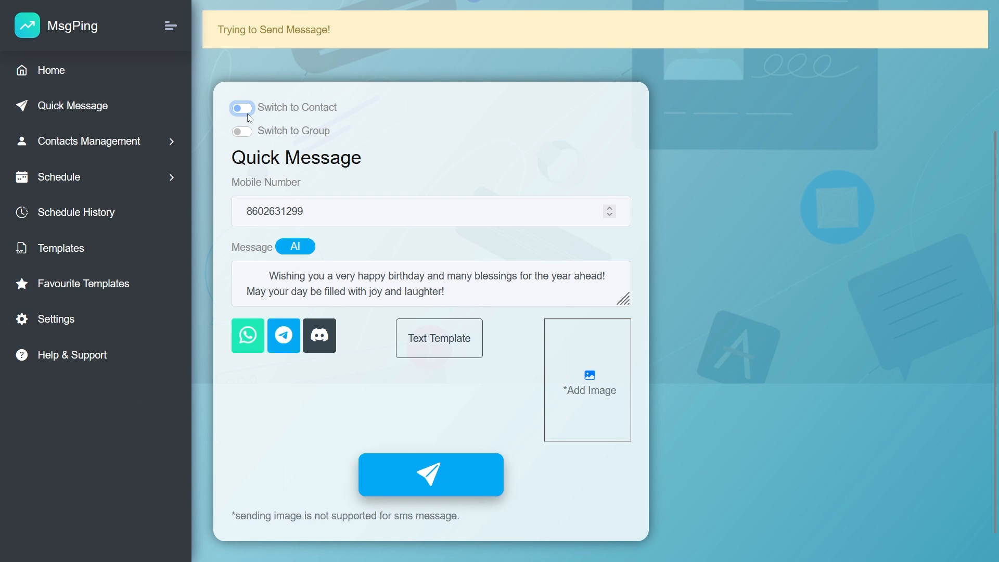
{"action": "left_click", "coordinate": [240, 108]}
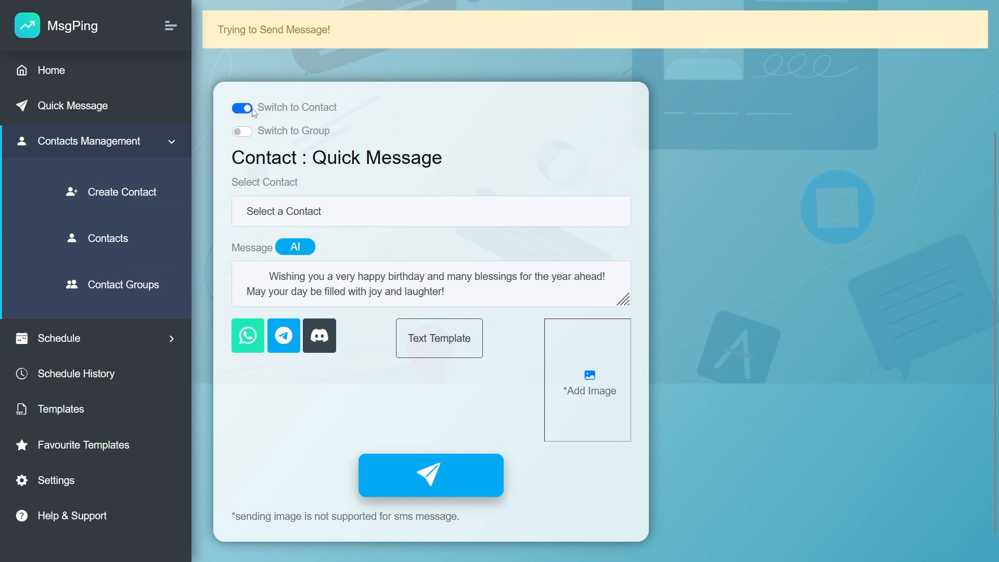
{"action": "left_click", "coordinate": [241, 131]}
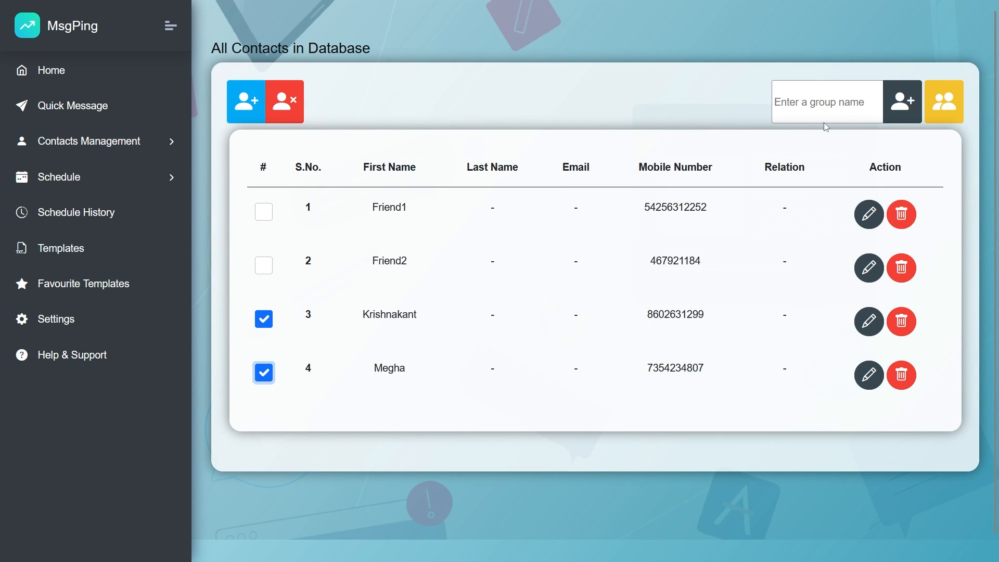
Create a Family group from the two ticked contacts and view its members
{"action": "type", "text": "family"}
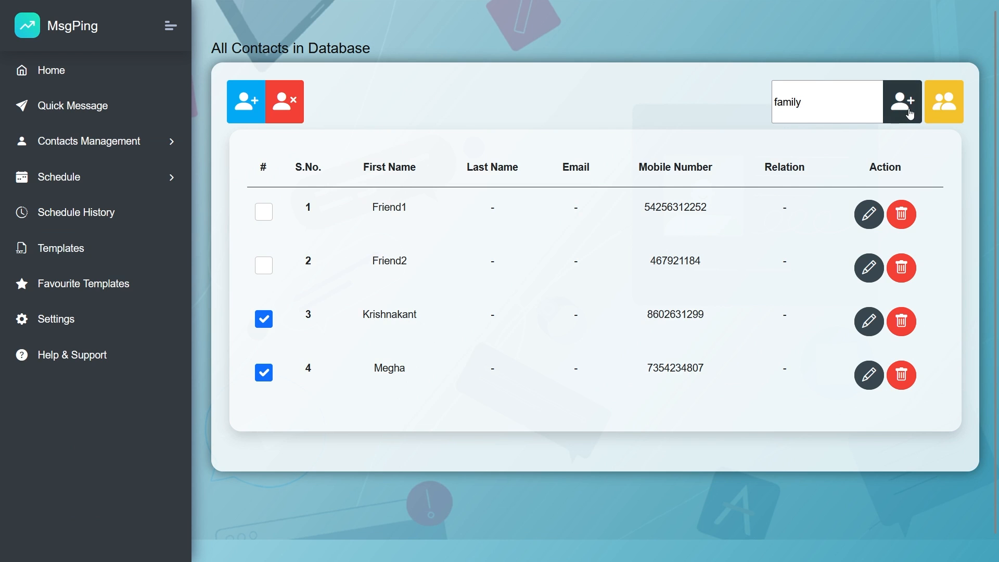
{"action": "left_click", "coordinate": [944, 101]}
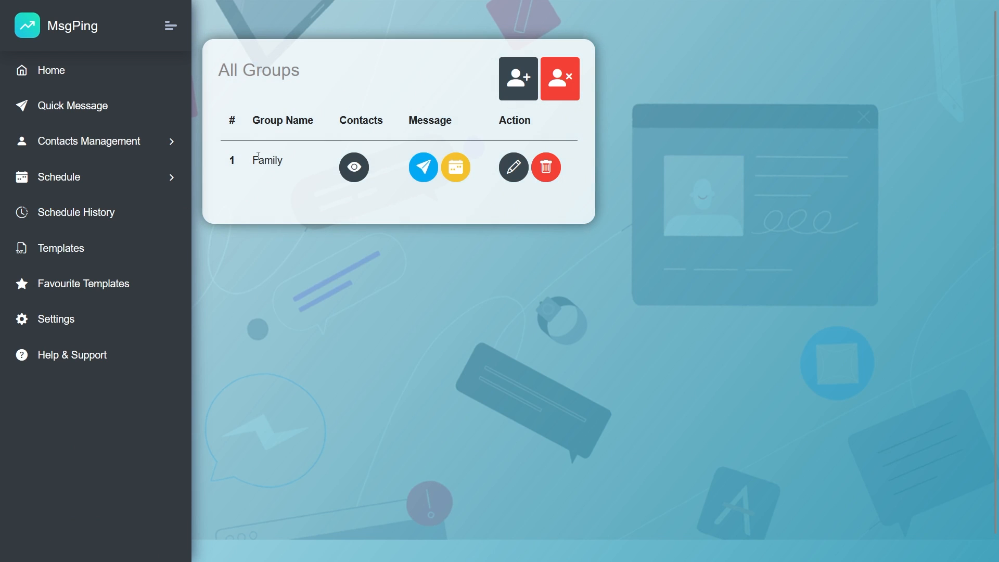
{"action": "left_click", "coordinate": [354, 166]}
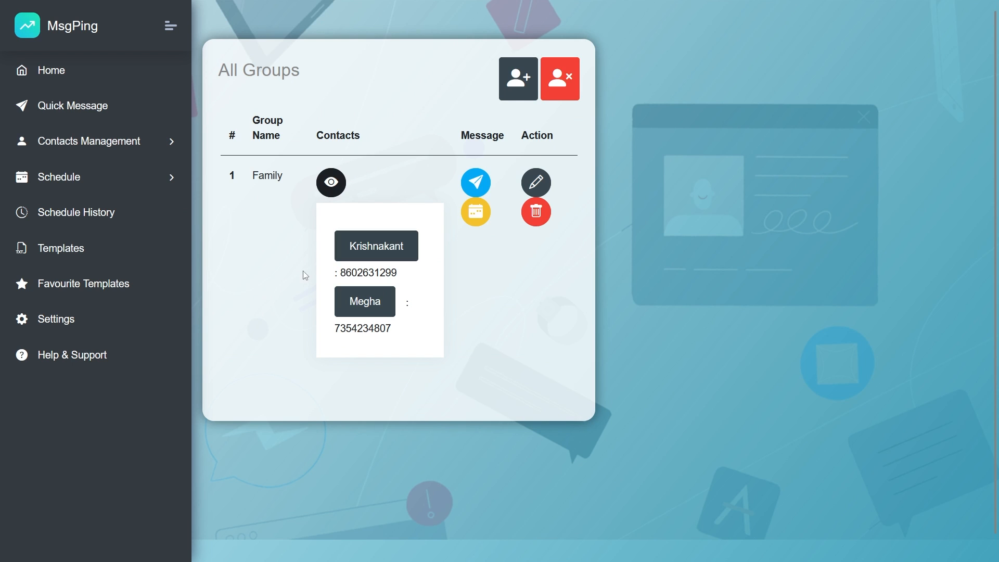
{"action": "left_click", "coordinate": [331, 184]}
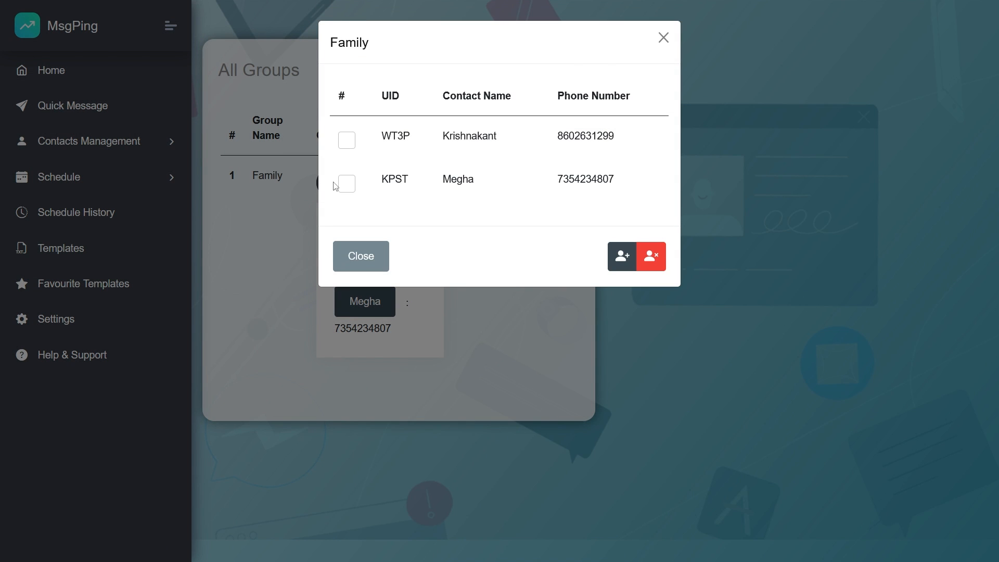
{"action": "mouse_move", "coordinate": [561, 254]}
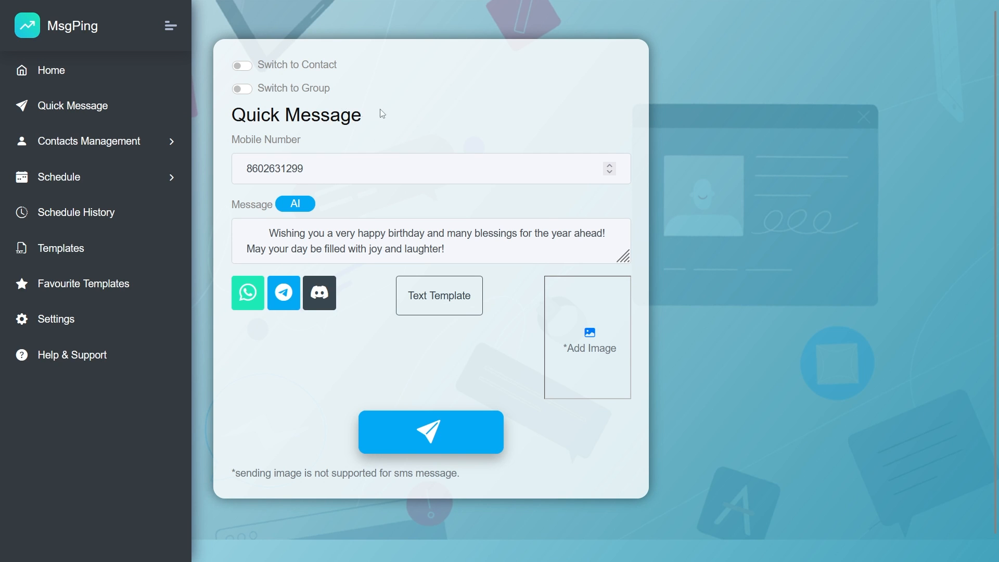
Turn on Switch to Group so the quick message goes to a chosen group
{"action": "left_click", "coordinate": [240, 87]}
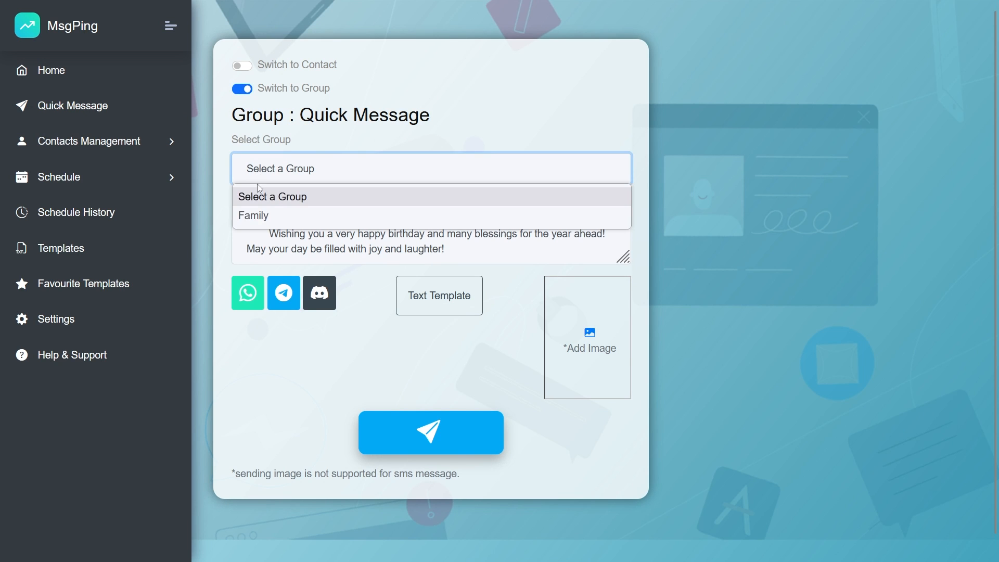
{"action": "left_click", "coordinate": [253, 214]}
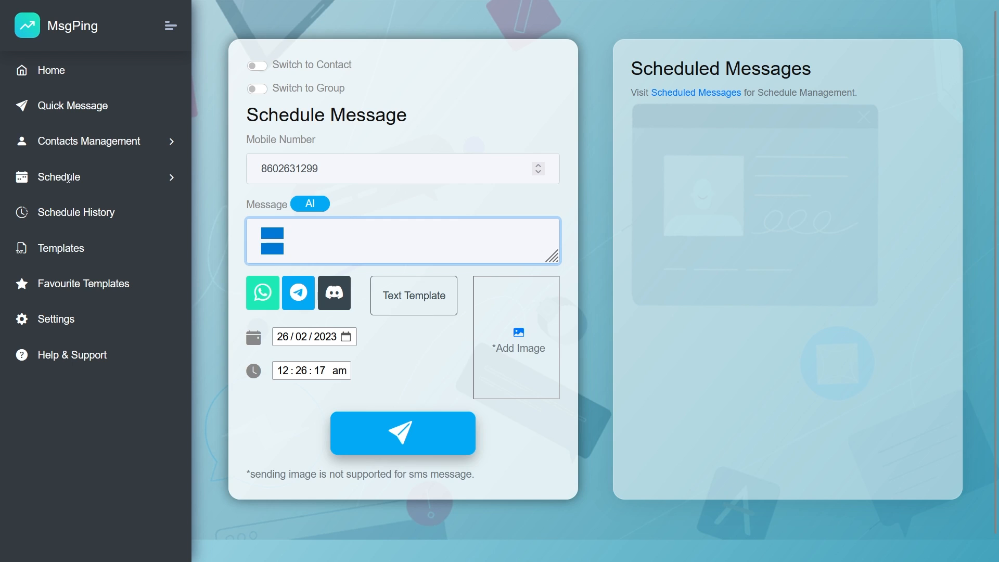
Have AI write a "good night message" and schedule it for 12:27 am on 26/02/2023
{"action": "type", "text": "good night message"}
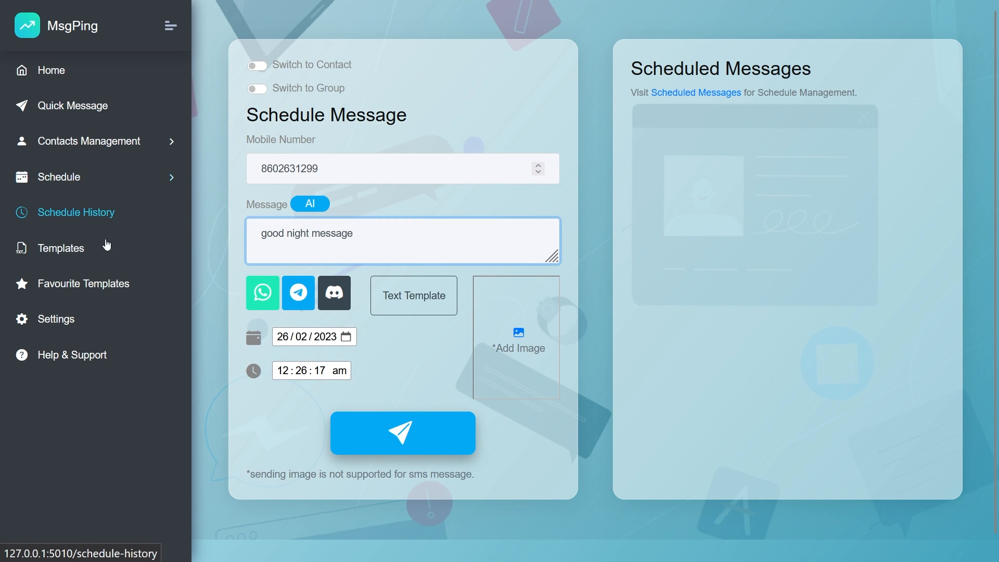
{"action": "left_click", "coordinate": [312, 204]}
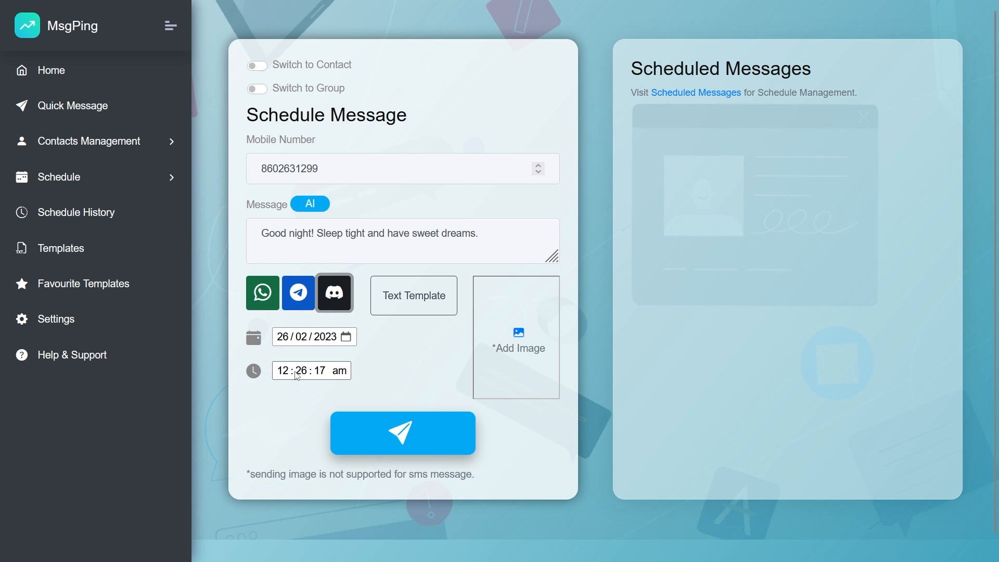
{"action": "mouse_move", "coordinate": [316, 379]}
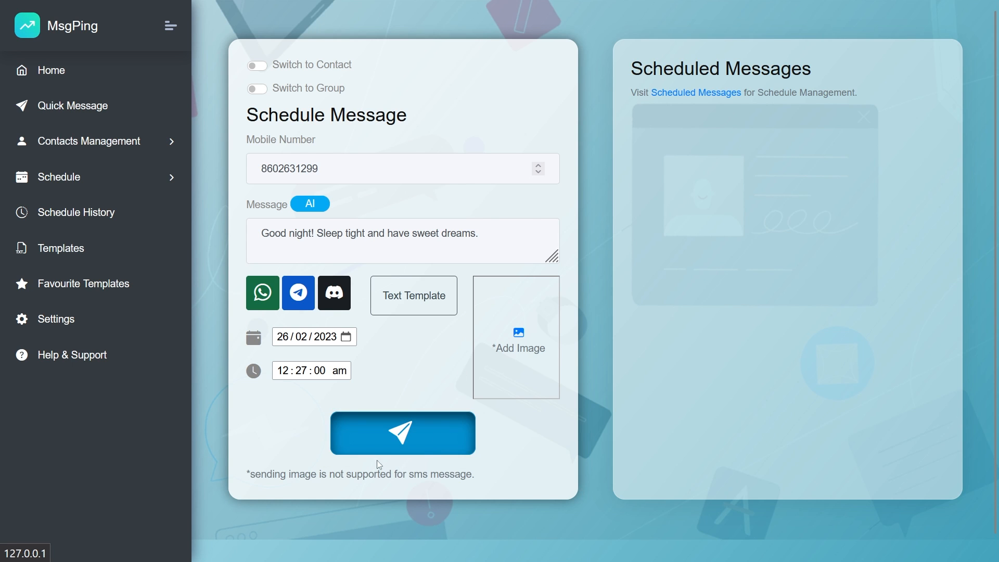
{"action": "left_click", "coordinate": [402, 434]}
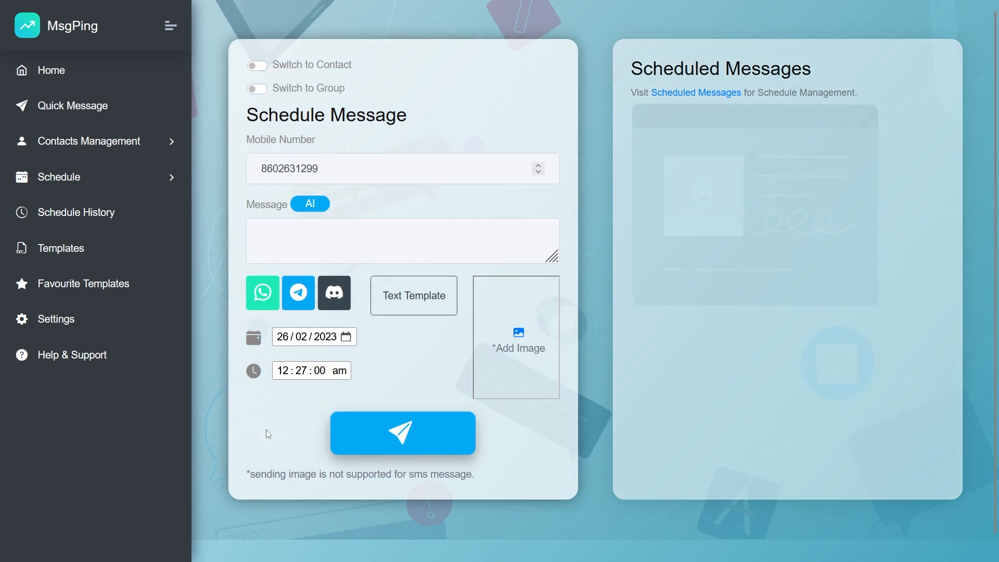
{"action": "left_click", "coordinate": [402, 241]}
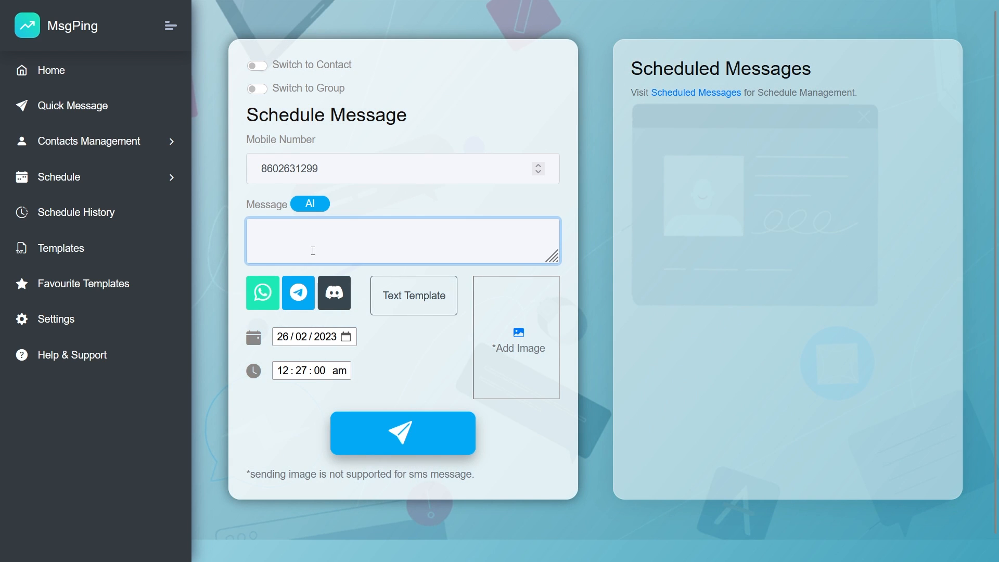
Schedule a Birthday text template to WhatsApp, Telegram and Discord for 12:28:00 am
{"action": "left_click", "coordinate": [413, 294]}
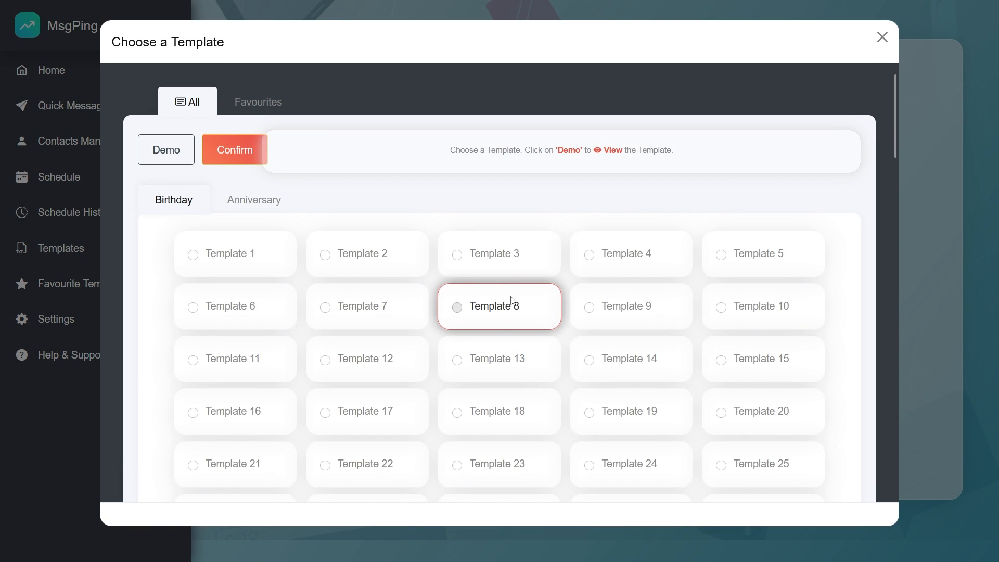
{"action": "left_click", "coordinate": [235, 150]}
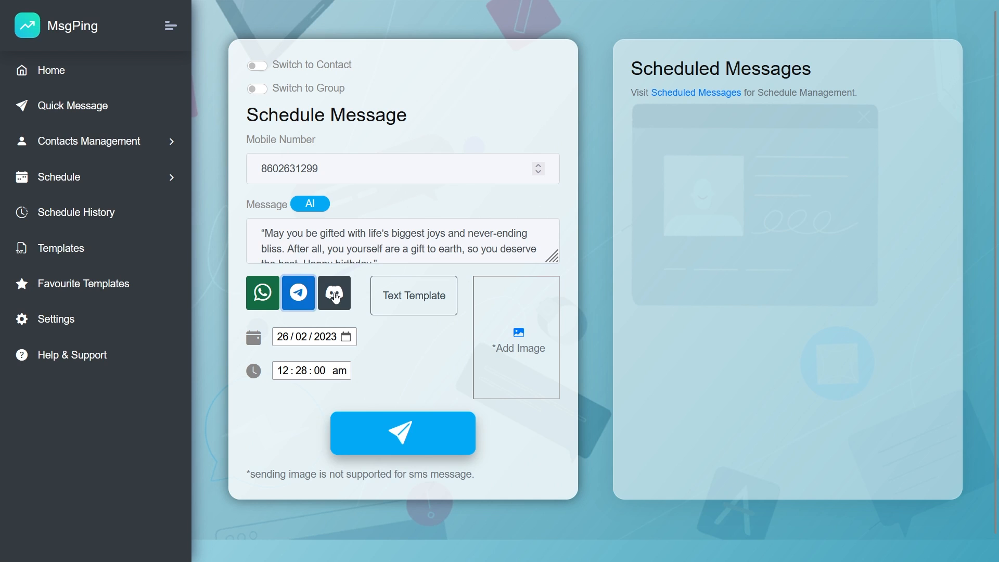
{"action": "left_click", "coordinate": [402, 433]}
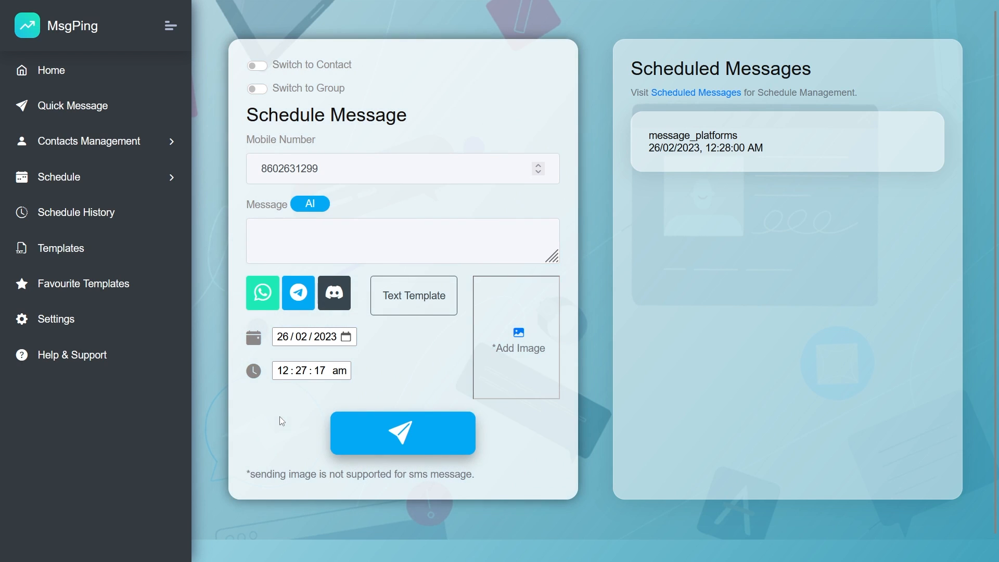
{"action": "double_click", "coordinate": [720, 148]}
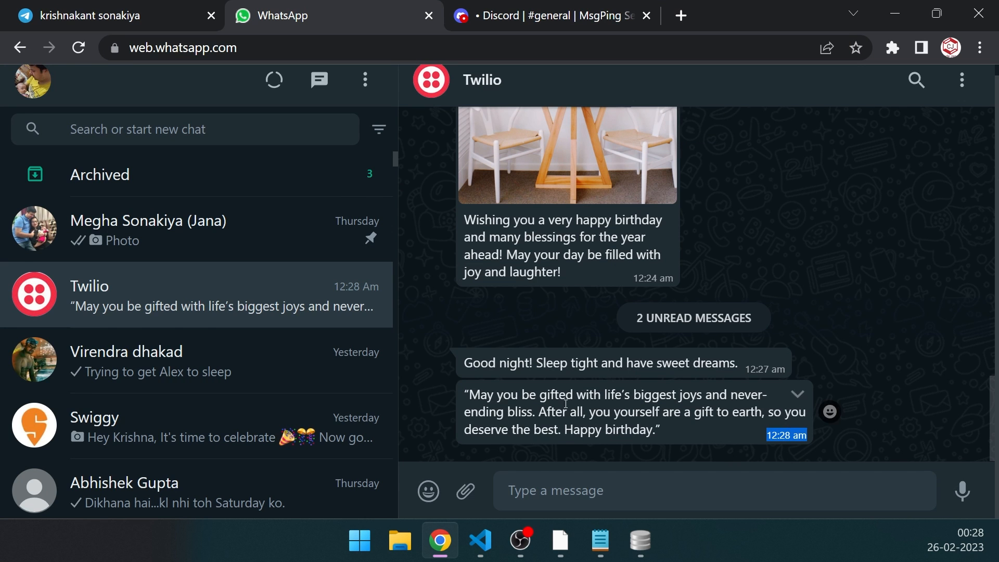
Switch to WhatsApp Web in Chrome to see the delivered good-night and birthday messages
{"action": "left_click", "coordinate": [893, 15]}
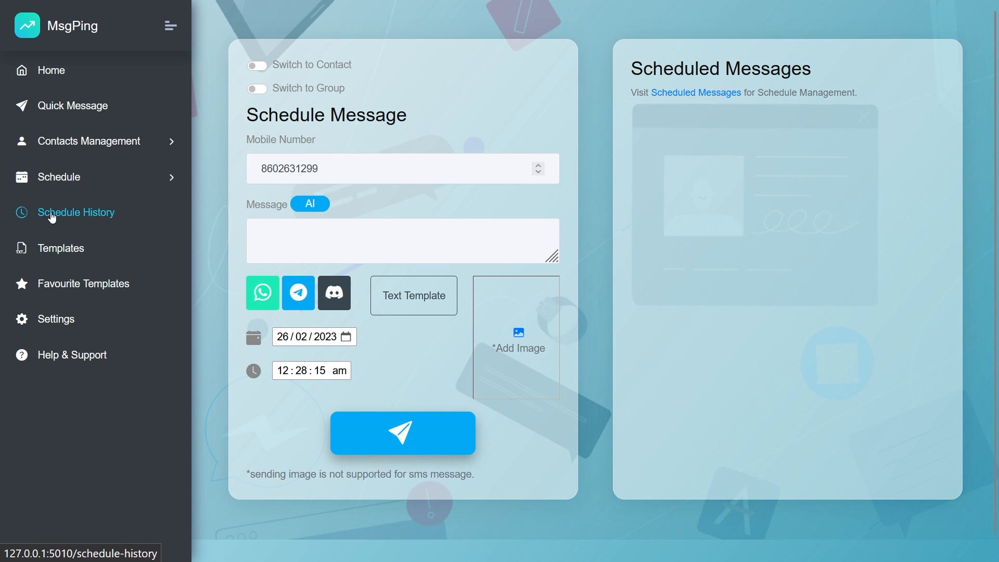
Review Schedule History showing the good-night and birthday entries, then move on to Templates
{"action": "left_click", "coordinate": [76, 212]}
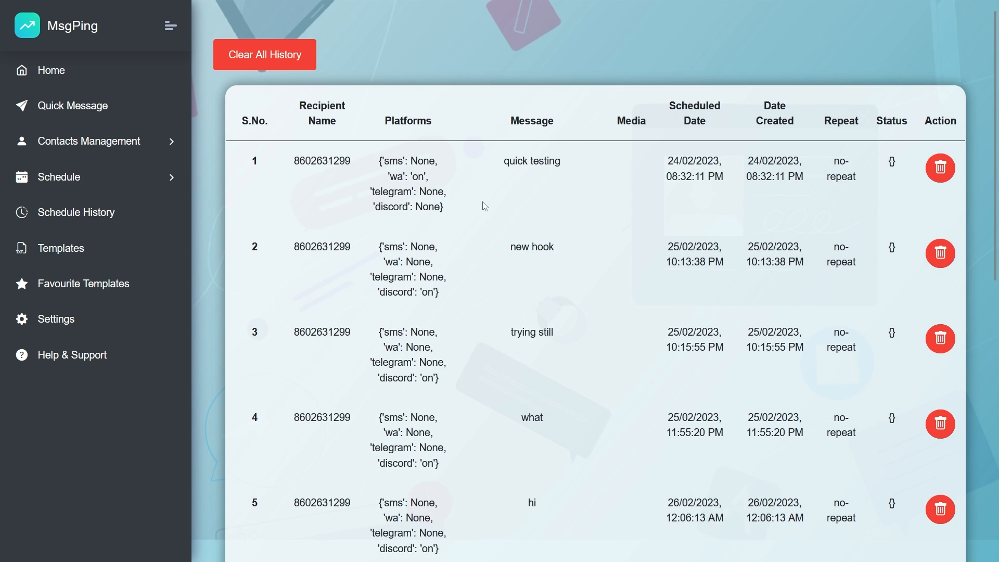
{"action": "scroll", "scroll_direction": "down", "scroll_amount": 3}
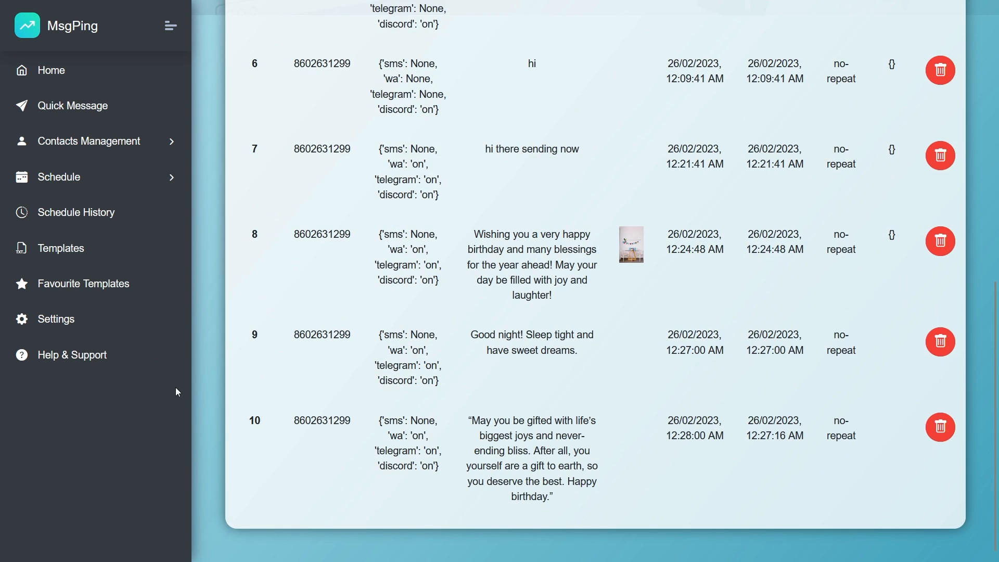
{"action": "double_click", "coordinate": [322, 420]}
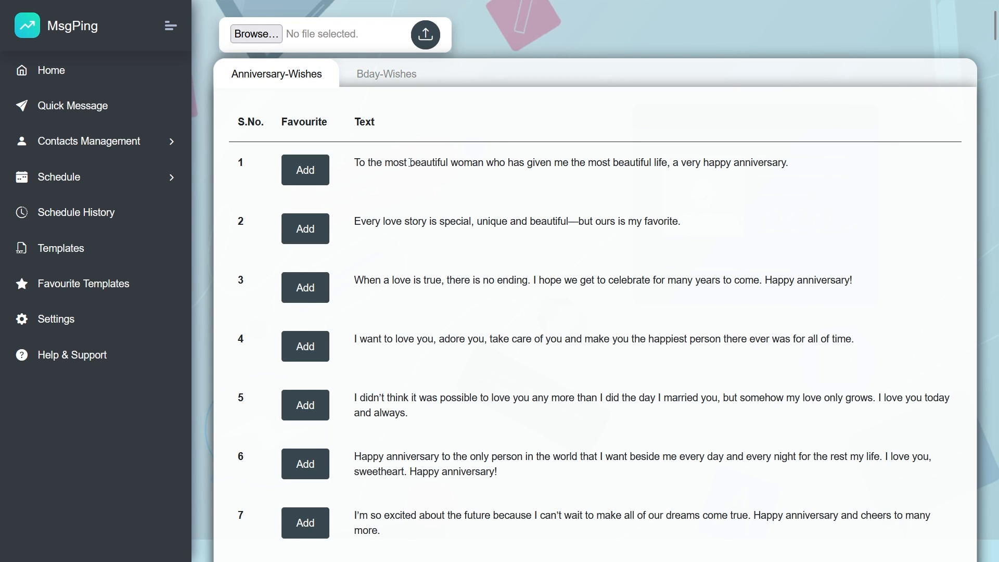
{"action": "mouse_move", "coordinate": [583, 311]}
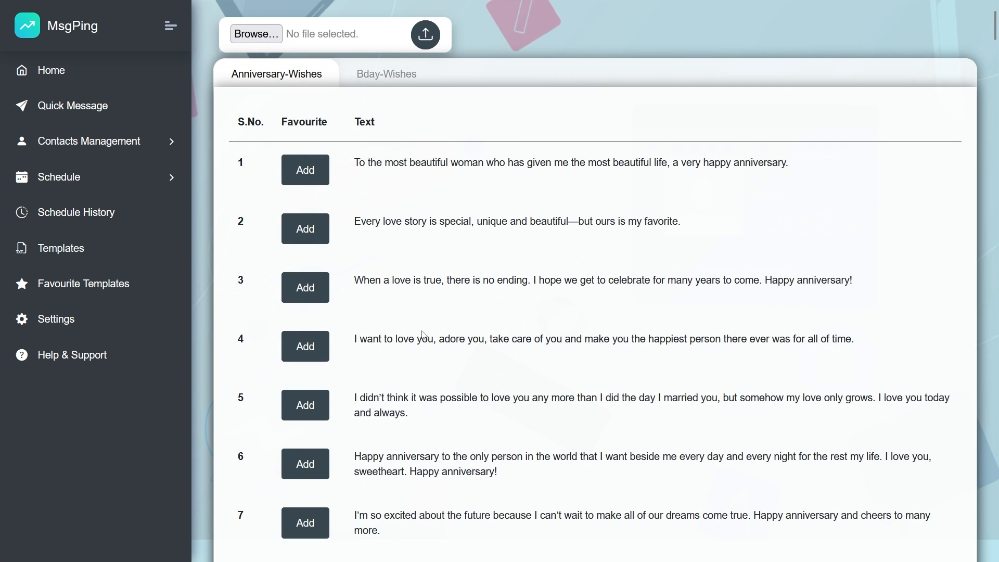
{"action": "mouse_move", "coordinate": [382, 353]}
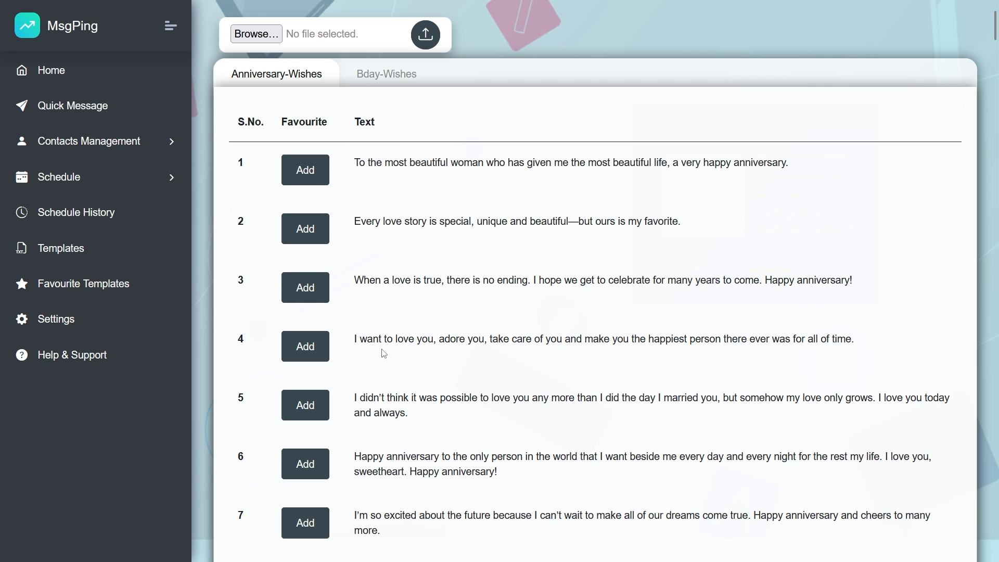
Scroll through the Anniversary Wishes template collection
{"action": "scroll", "scroll_direction": "down", "scroll_amount": 3}
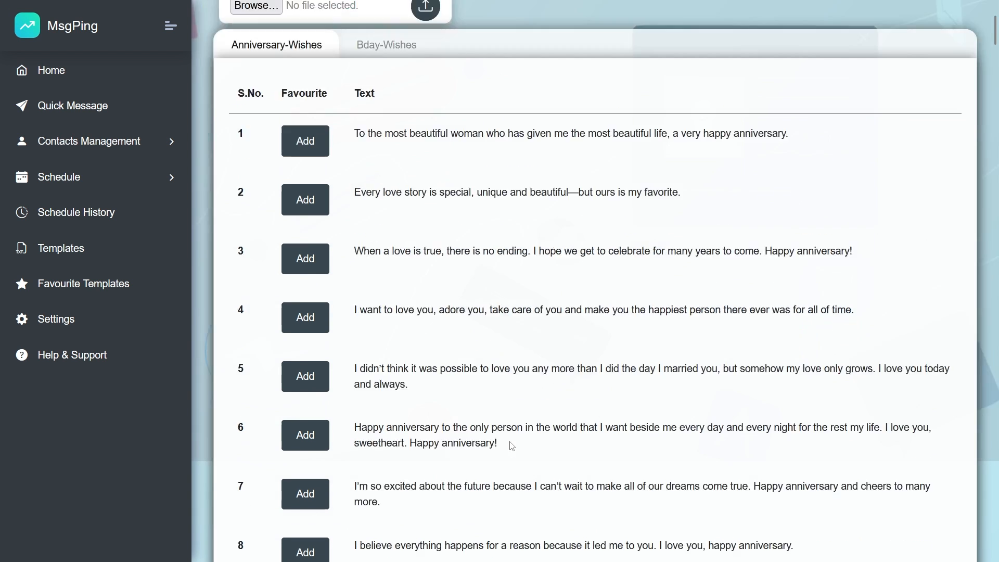
{"action": "scroll", "scroll_direction": "down", "scroll_amount": 3}
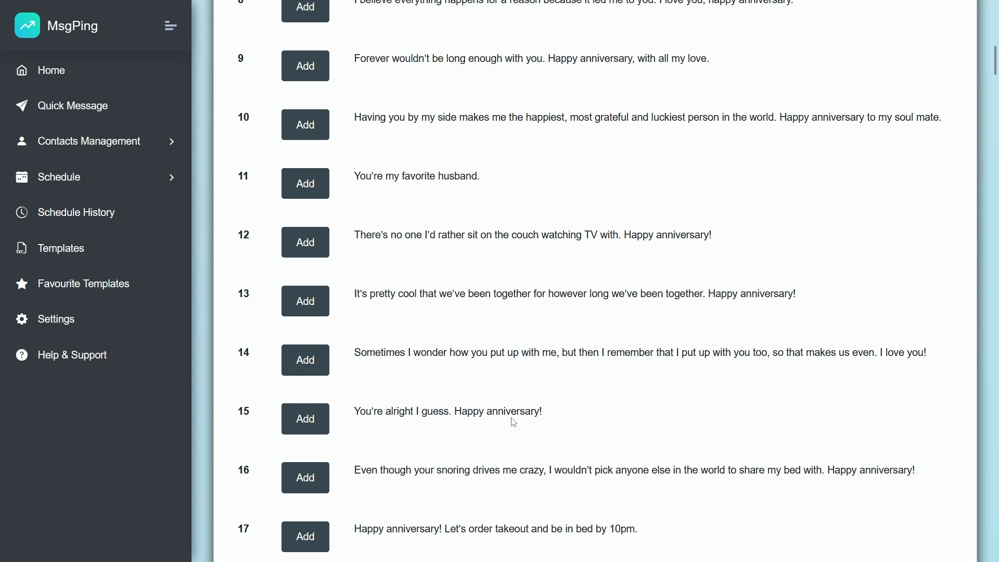
{"action": "scroll", "scroll_direction": "down", "scroll_amount": 3}
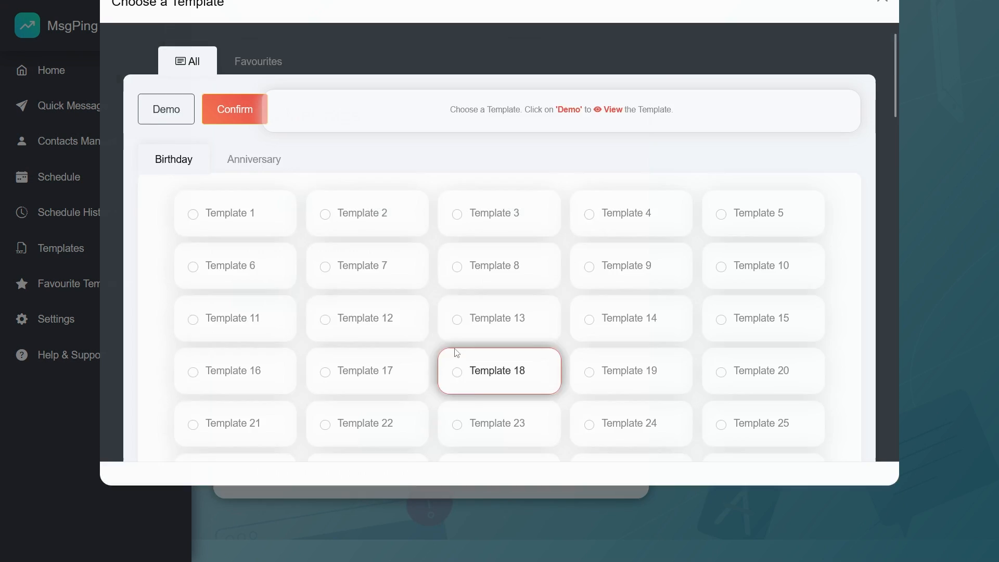
Use the third Favourites wish "I'm yours. No refunds." as the quick message text
{"action": "left_click", "coordinate": [259, 61]}
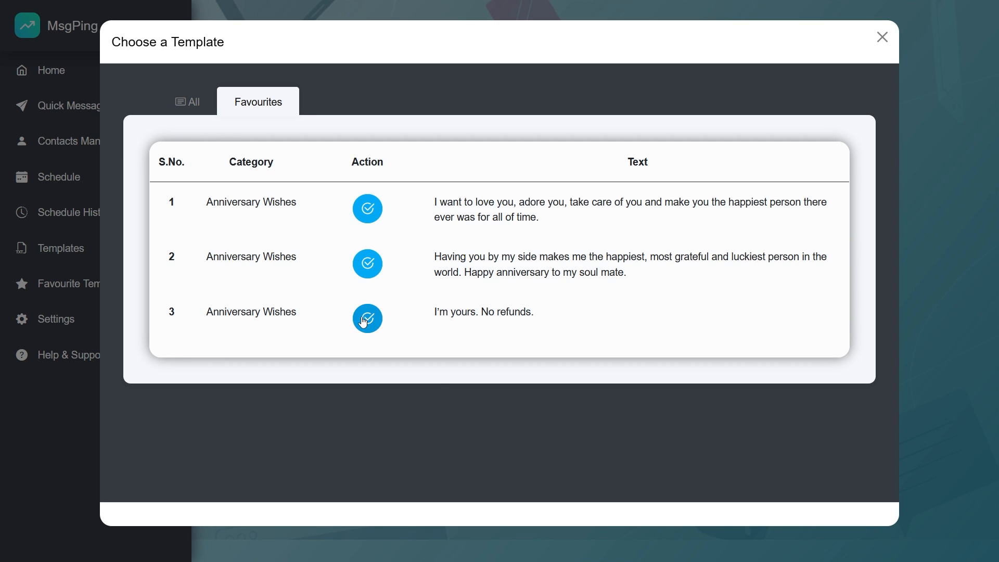
{"action": "left_click", "coordinate": [368, 319]}
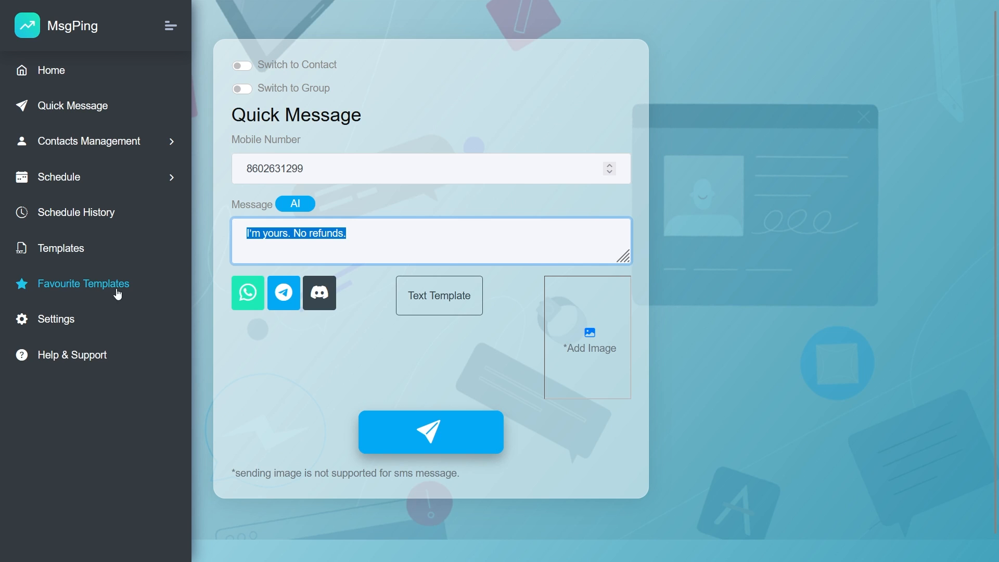
{"action": "left_click", "coordinate": [59, 319]}
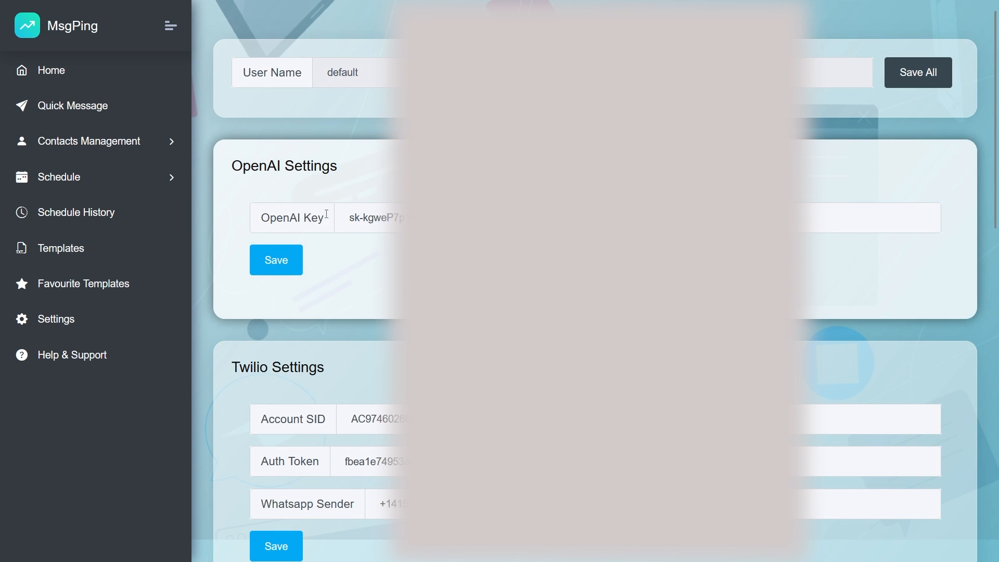
Scroll the Settings cards covering OpenAI, Twilio, Telegram, Discord and Unsplash credentials
{"action": "scroll", "scroll_direction": "down", "scroll_amount": 3}
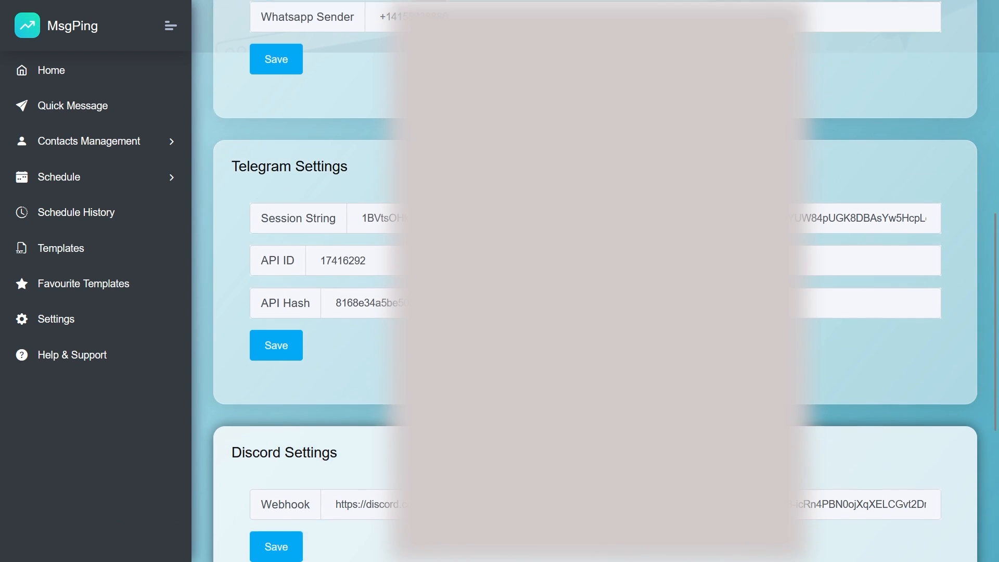
{"action": "scroll", "scroll_direction": "down", "scroll_amount": 3}
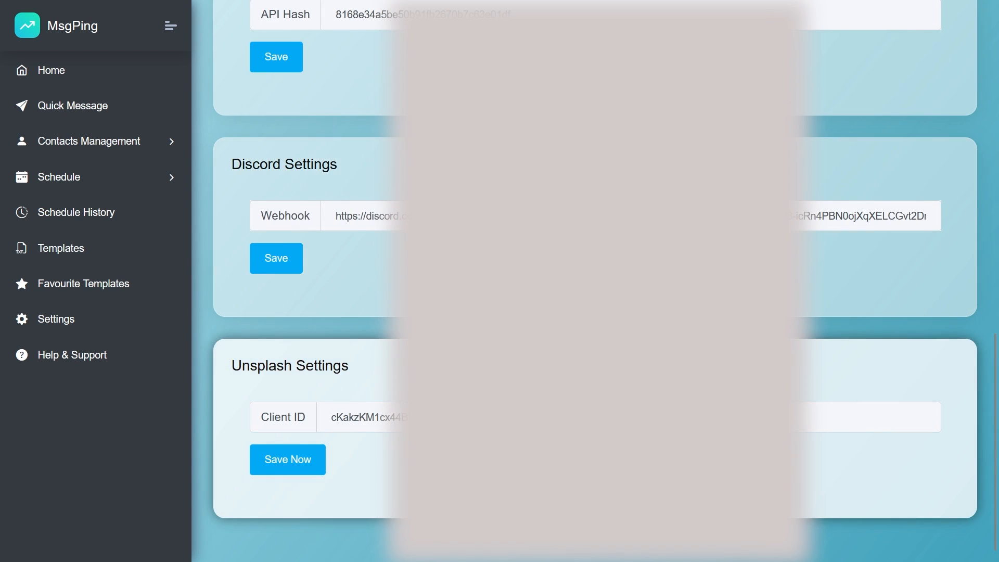
{"action": "scroll", "scroll_direction": "up", "scroll_amount": 3}
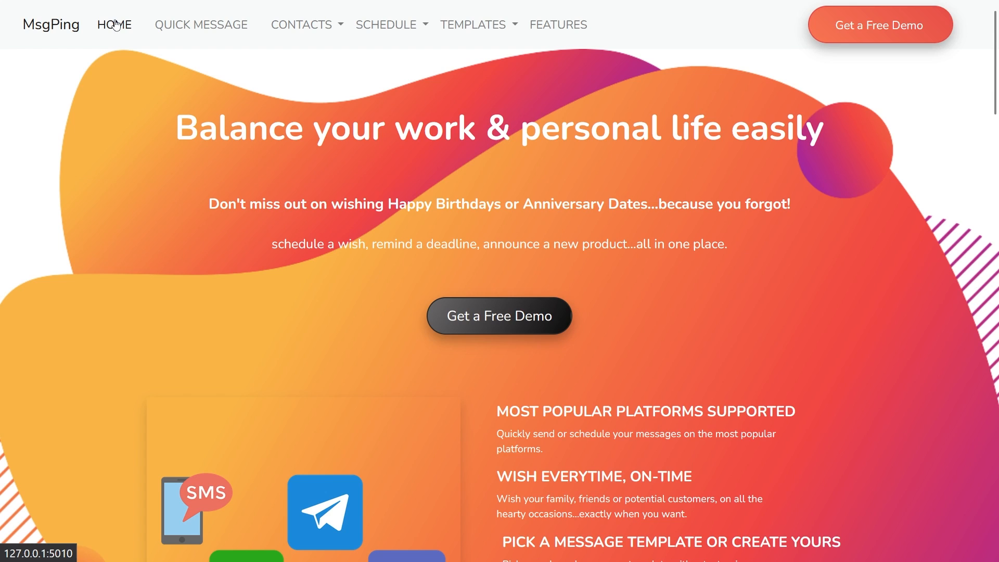
Return to the Quick Message form, then switch over to Features.md in Visual Studio Code
{"action": "left_click", "coordinate": [201, 25]}
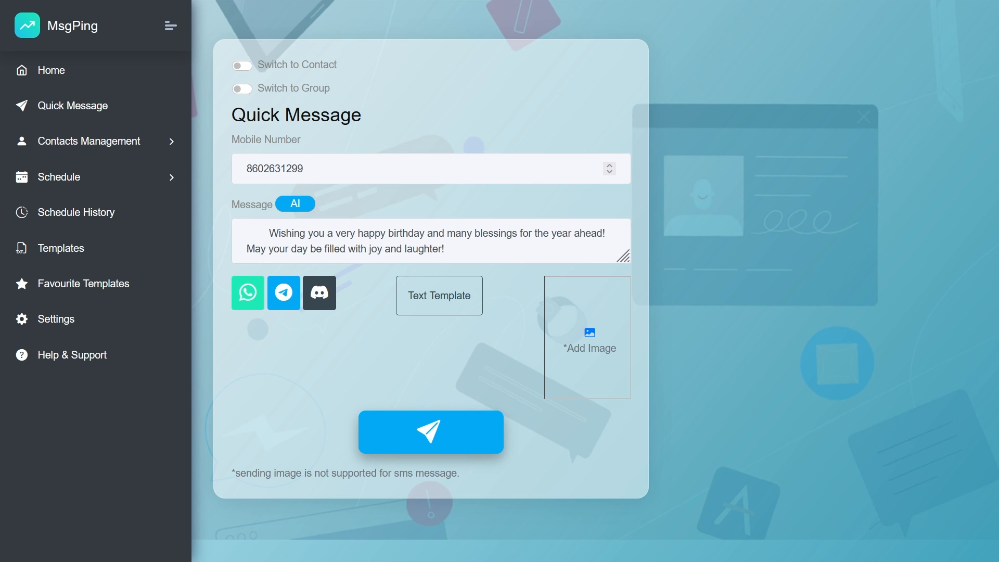
{"action": "left_click", "coordinate": [480, 541]}
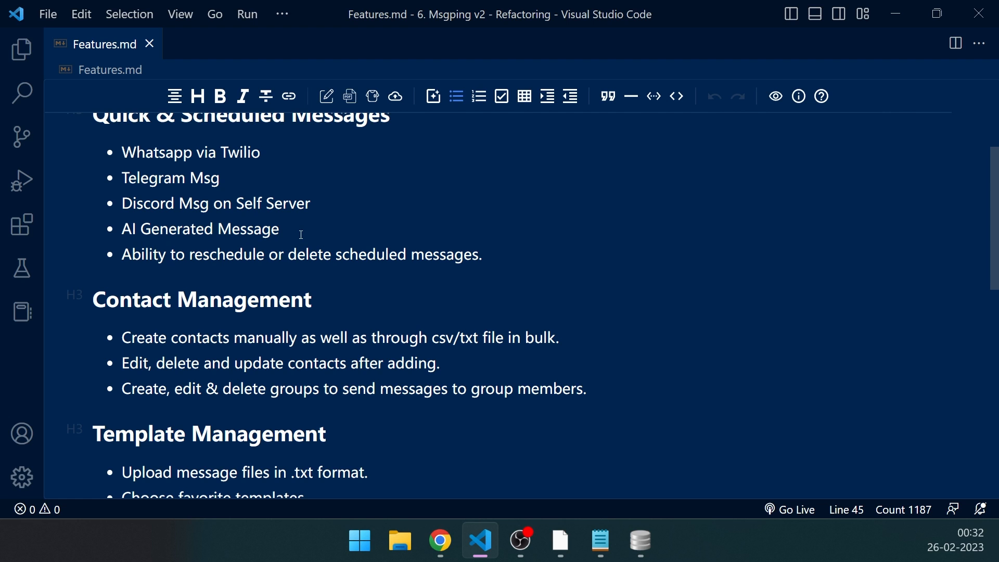
Add 'Unsplash,' before Pexels and Pixabay in the Image Management bullet of Features.md
{"action": "scroll", "scroll_direction": "down", "scroll_amount": 3}
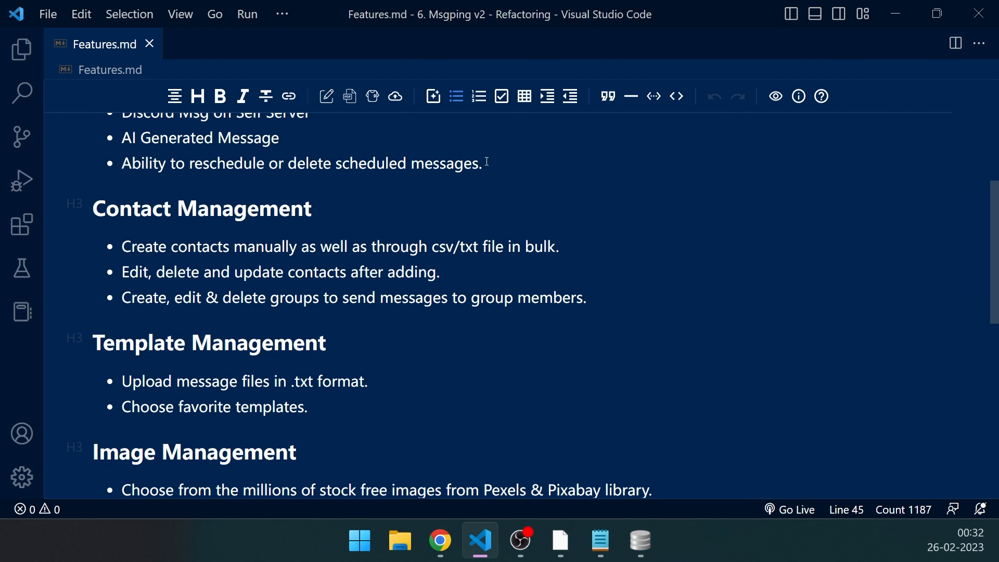
{"action": "mouse_move", "coordinate": [438, 257]}
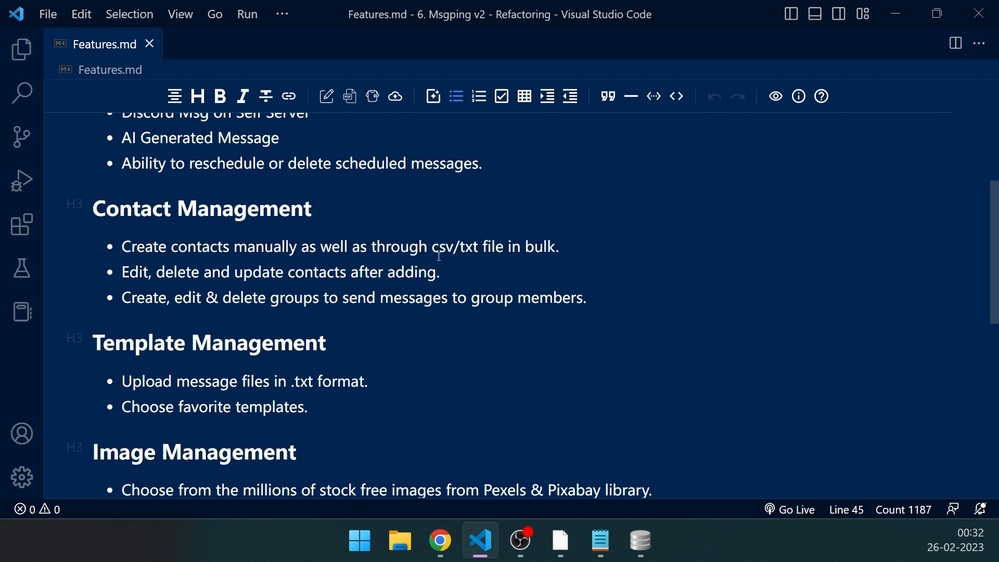
{"action": "mouse_move", "coordinate": [429, 220]}
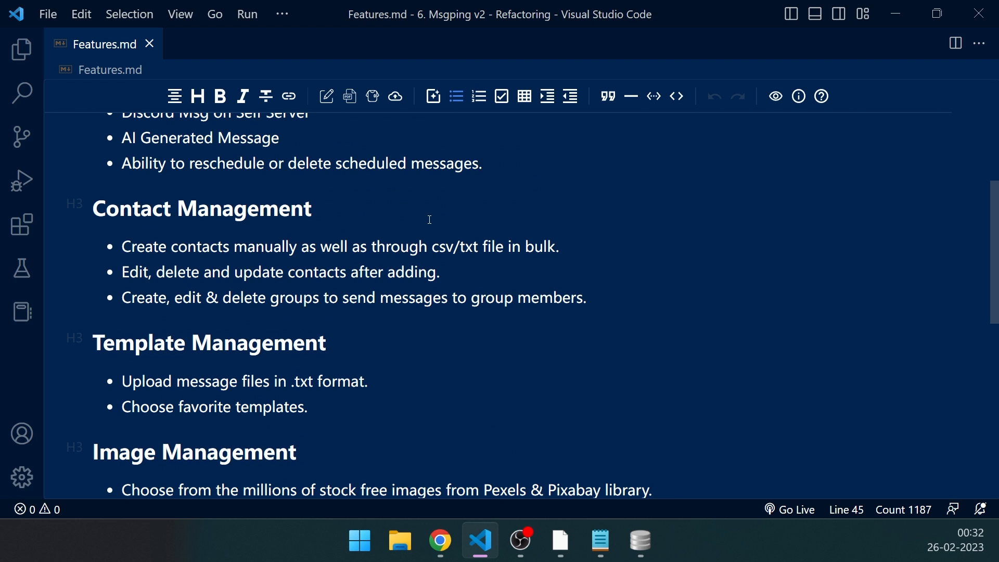
{"action": "scroll", "scroll_direction": "down", "scroll_amount": 3}
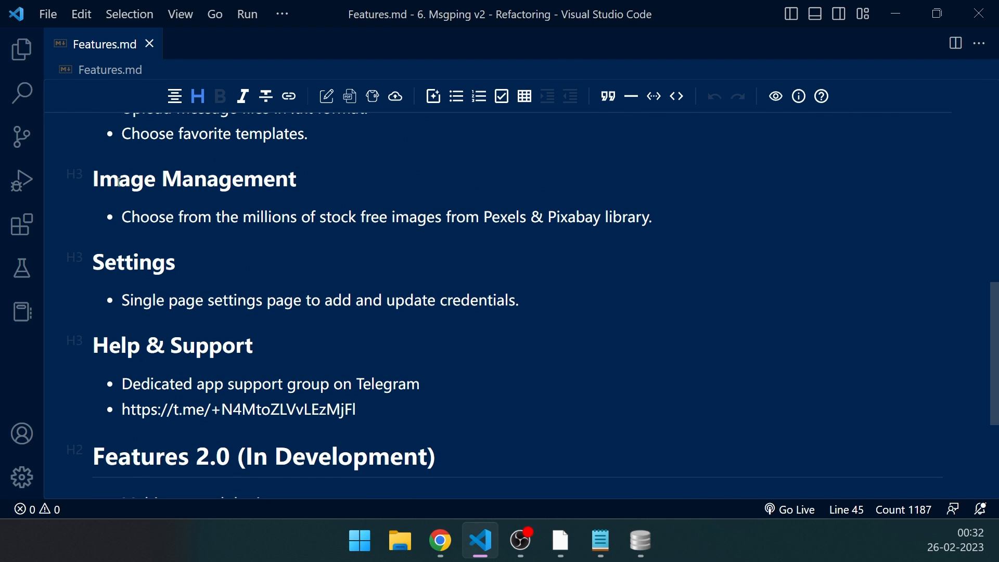
{"action": "left_click", "coordinate": [129, 178]}
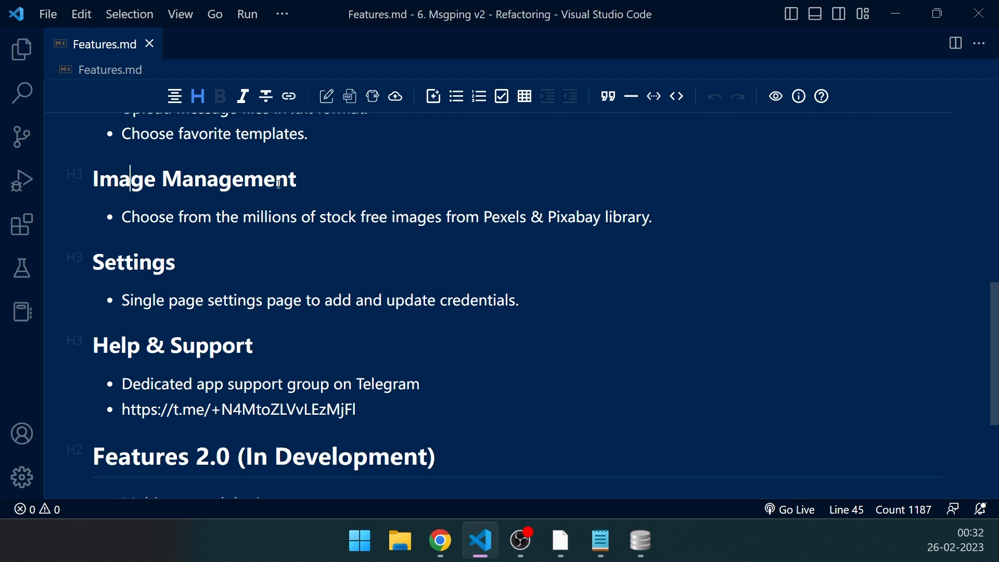
{"action": "type", "text": "Unsplash,"}
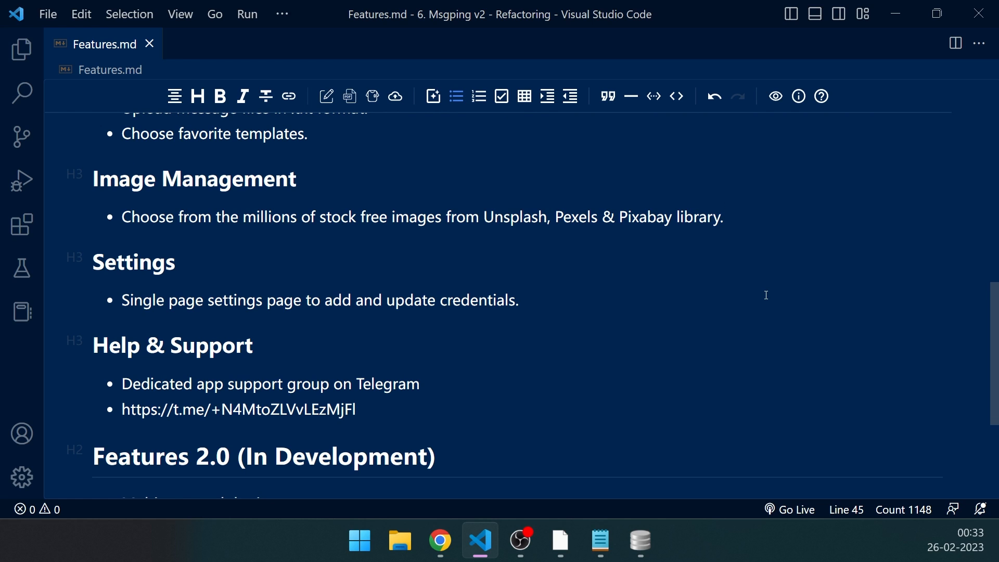
{"action": "left_click", "coordinate": [723, 217]}
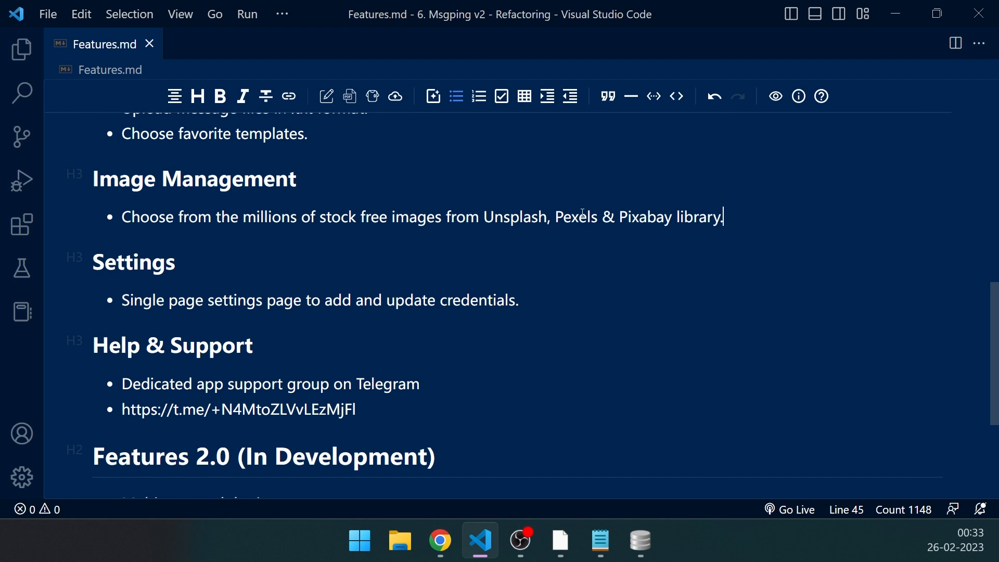
{"action": "scroll", "scroll_direction": "down", "scroll_amount": 3}
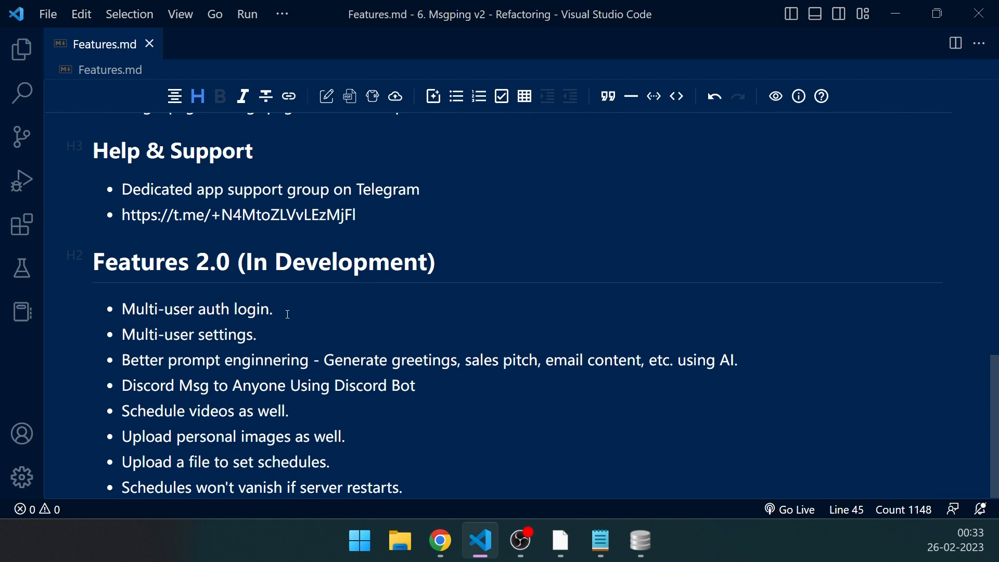
{"action": "double_click", "coordinate": [189, 334]}
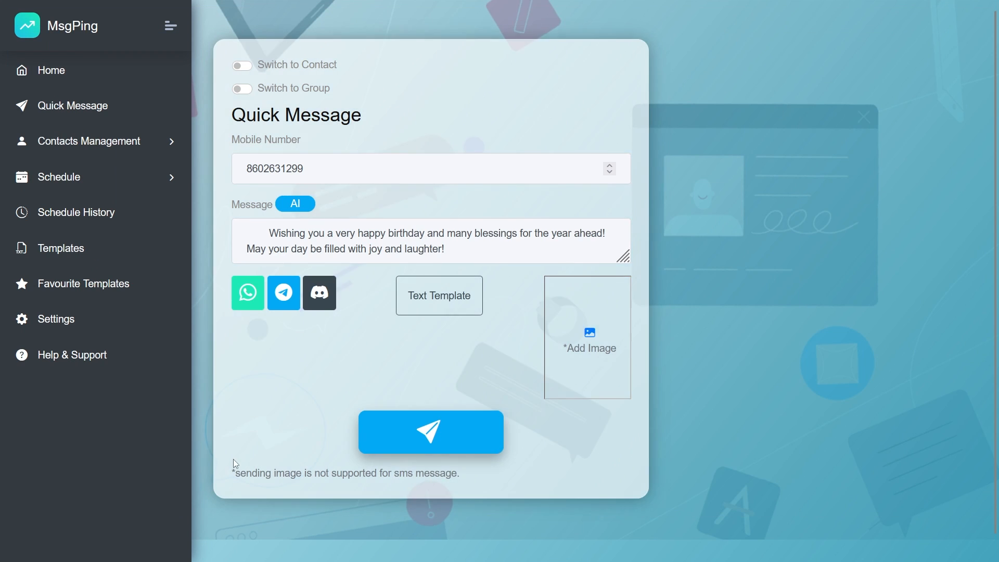
{"action": "left_click", "coordinate": [57, 319]}
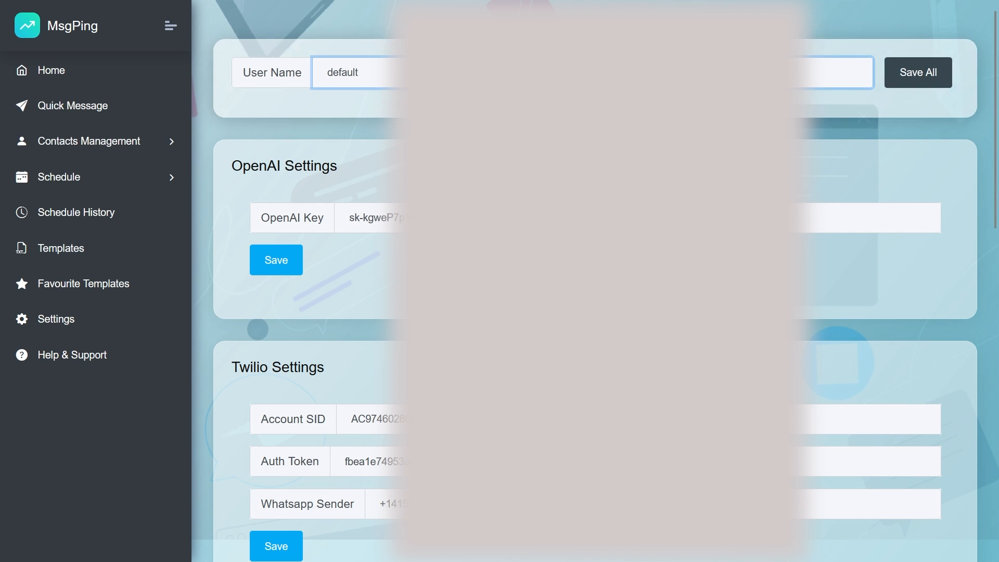
{"action": "left_click", "coordinate": [480, 541]}
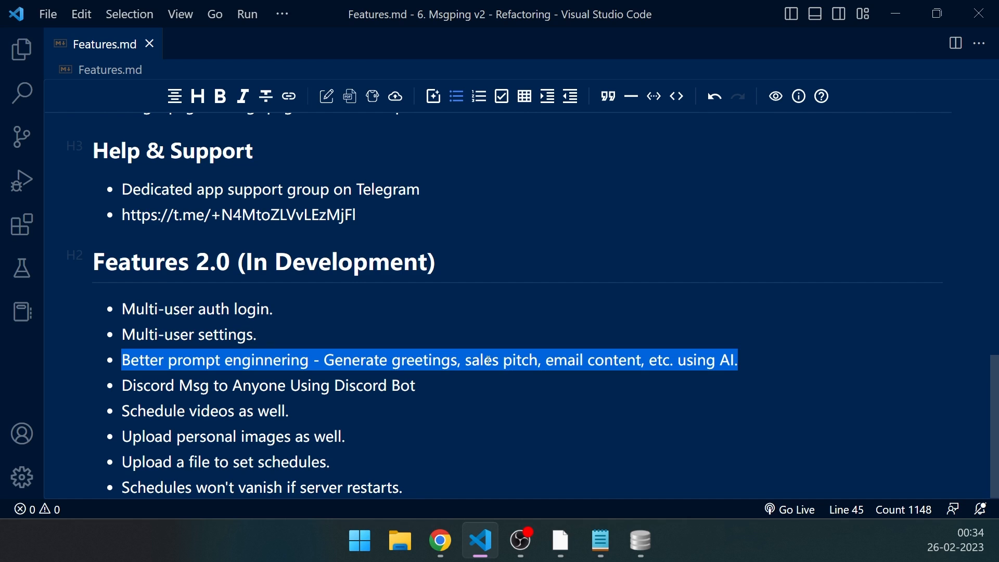
{"action": "double_click", "coordinate": [375, 385]}
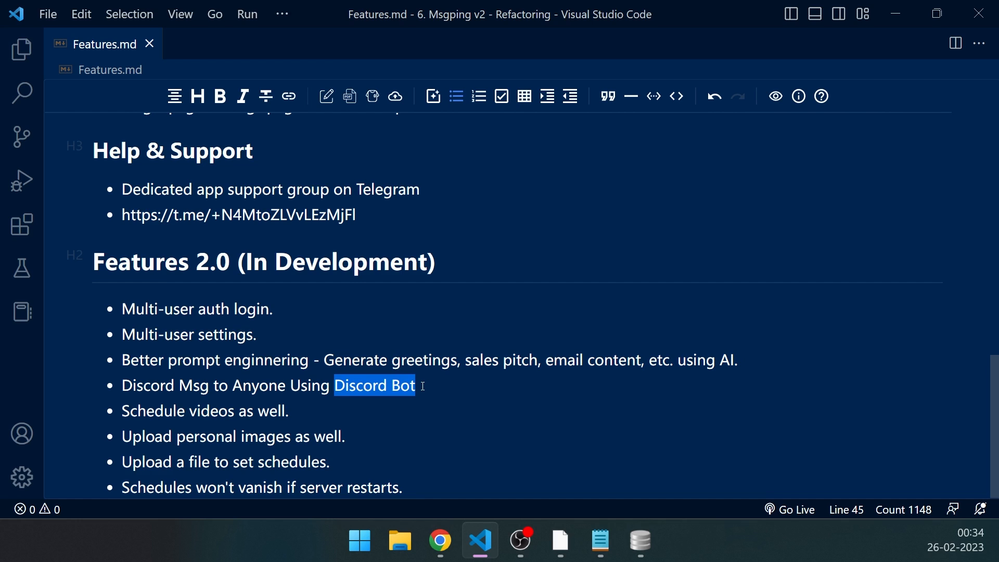
{"action": "triple_click", "coordinate": [204, 411]}
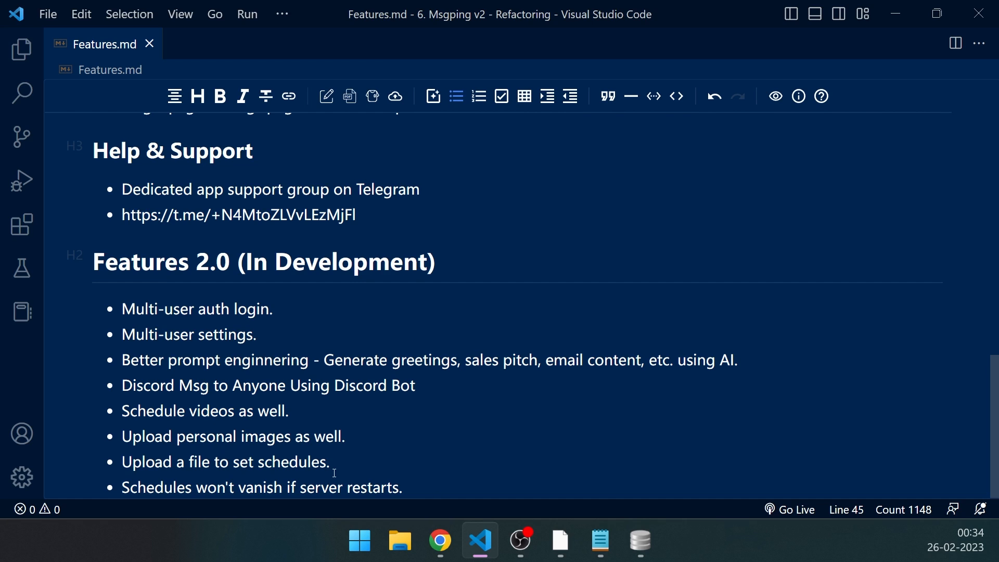
{"action": "triple_click", "coordinate": [225, 462]}
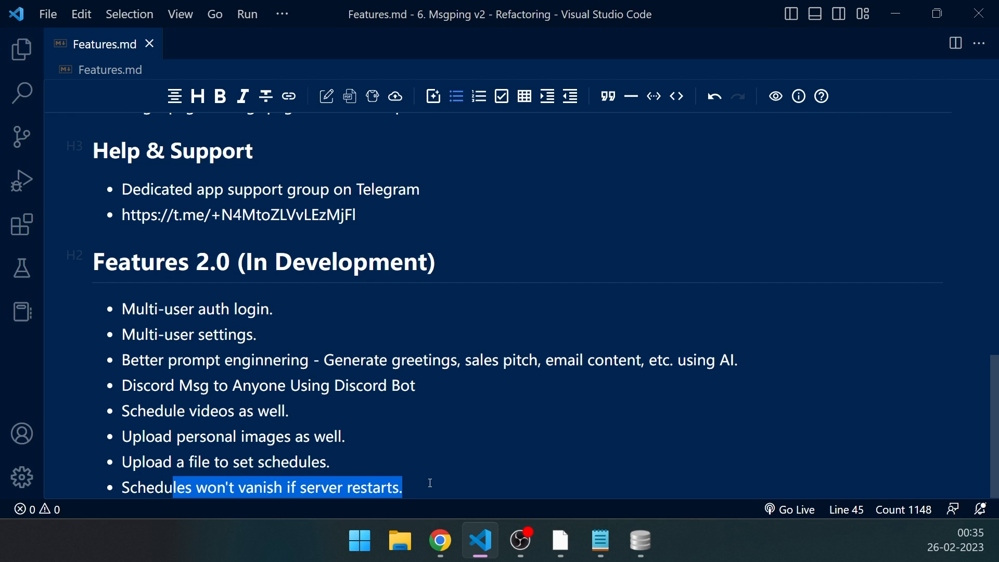
{"action": "mouse_move", "coordinate": [415, 487]}
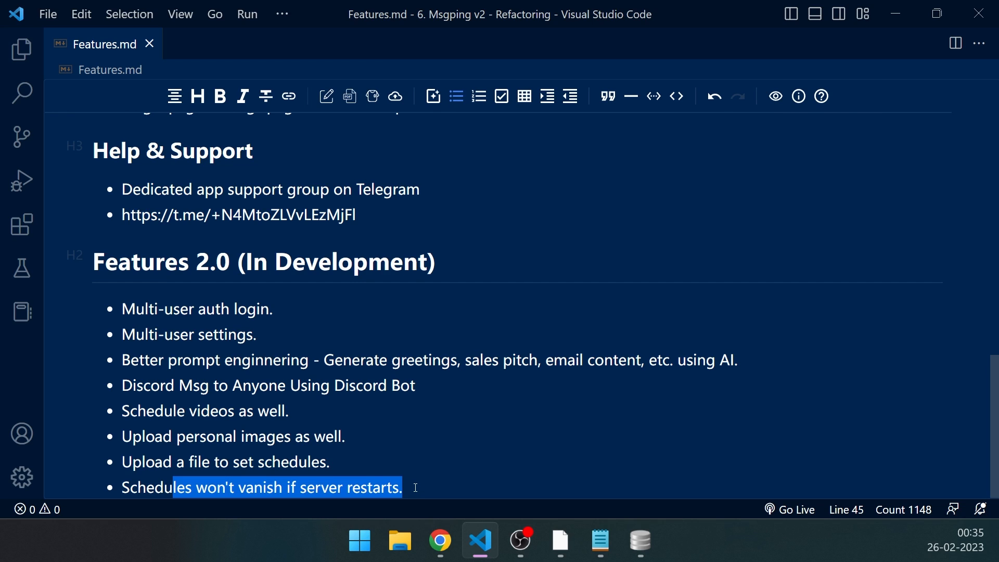
{"action": "left_click", "coordinate": [345, 487]}
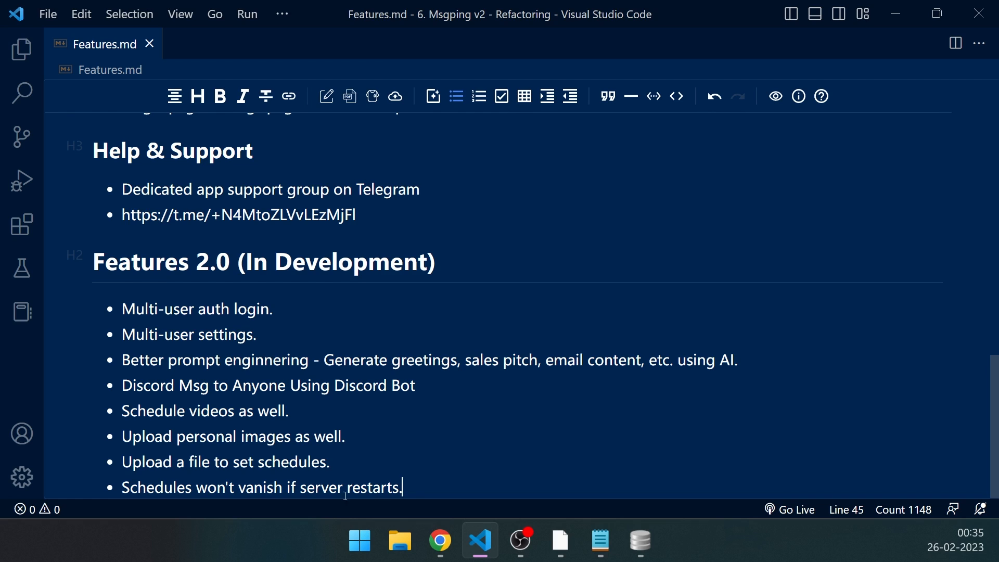
{"action": "mouse_move", "coordinate": [165, 488]}
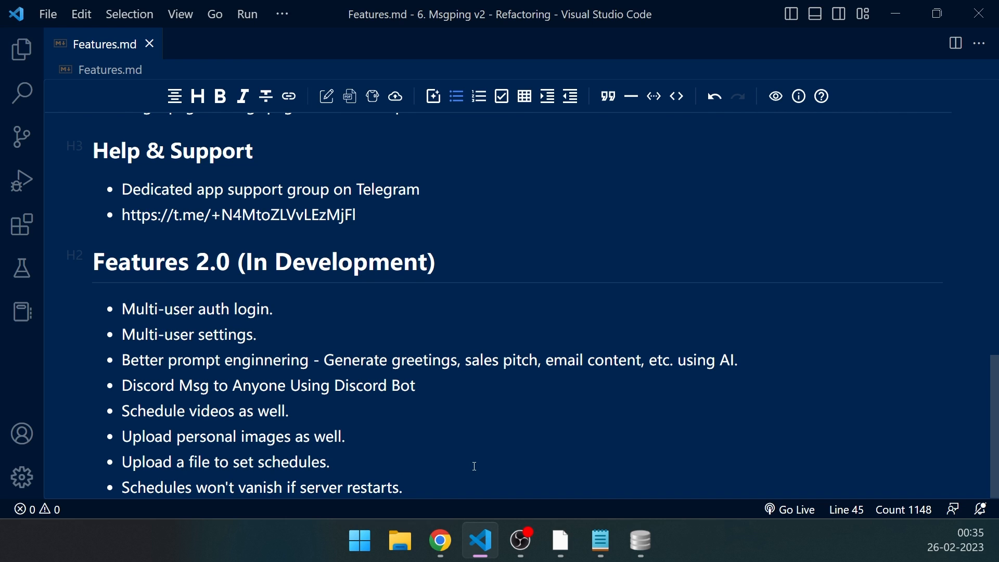
{"action": "left_click_drag", "start_coordinate": [122, 309], "coordinate": [402, 487]}
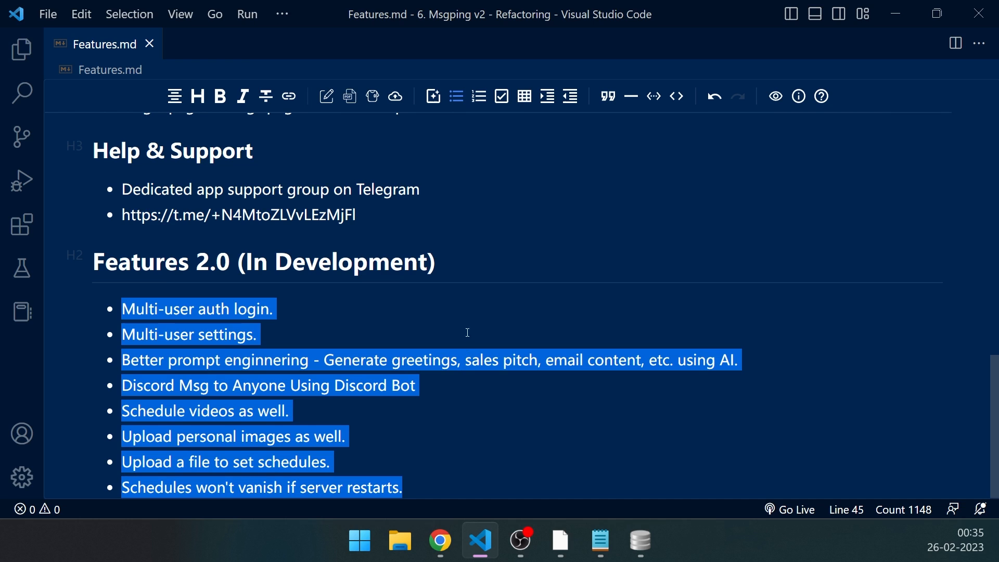
Price the Features 2.0 heading at $199 and Features 1.0 at $29, and save Features.md
{"action": "type", "text": "-"}
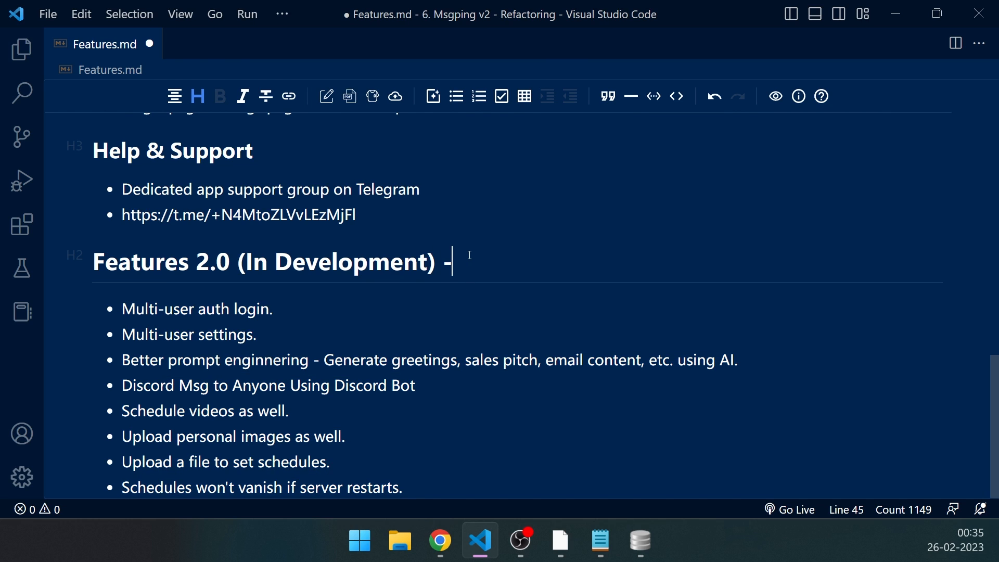
{"action": "type", "text": "19"}
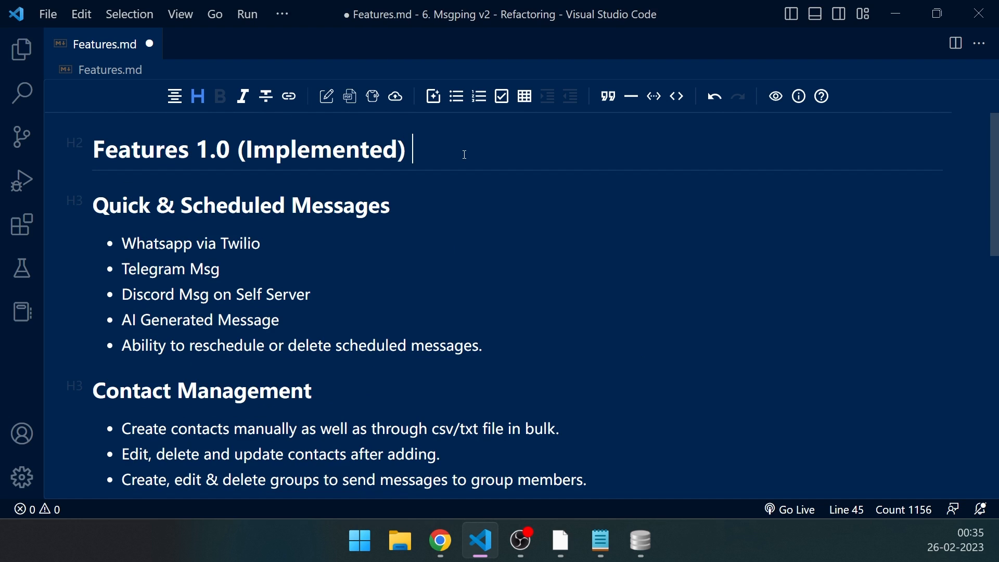
{"action": "type", "text": "- #"}
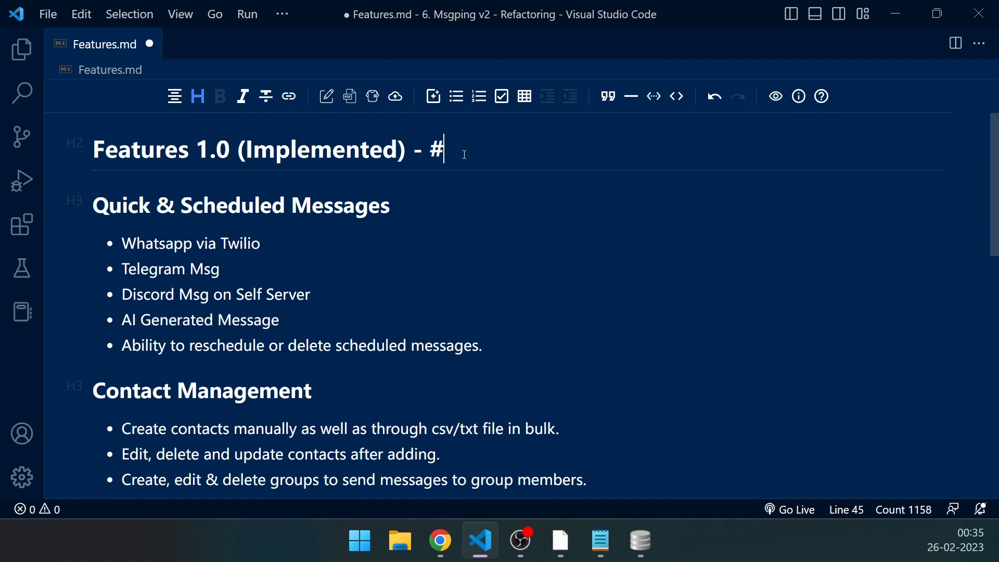
{"action": "type", "text": "29"}
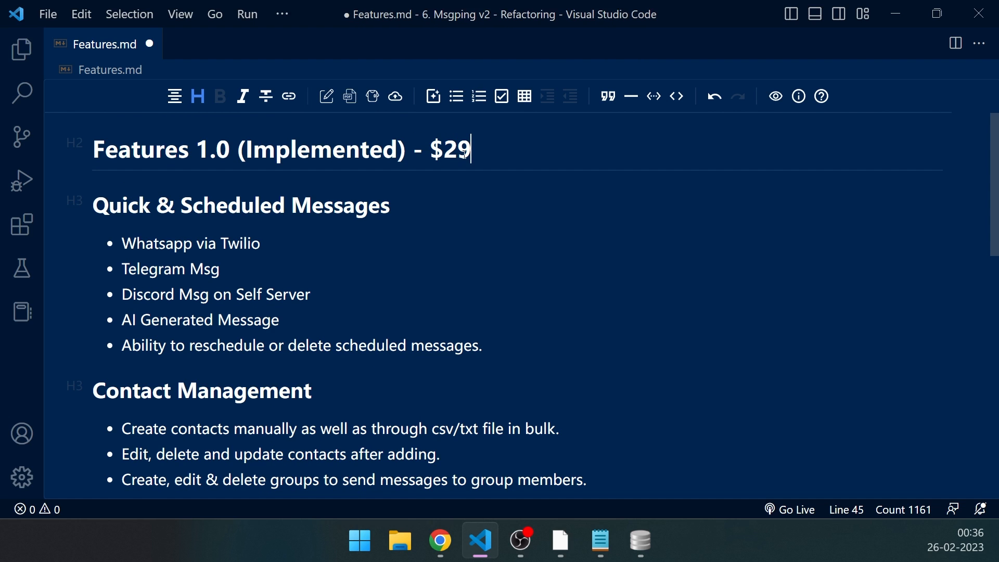
{"action": "key", "text": "ctrl+s"}
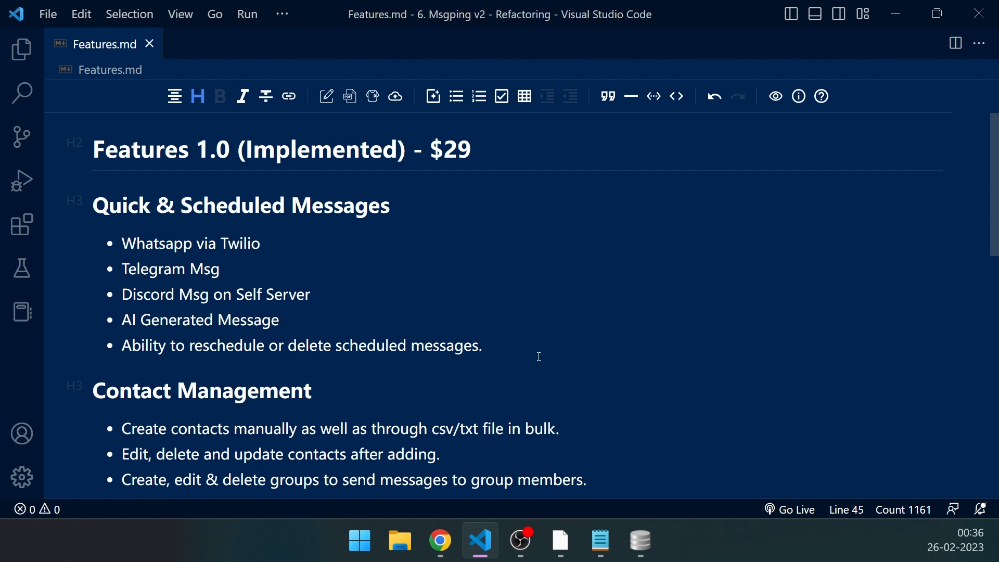
Scroll through Features.md to review the priced 1.0 and 2.0 feature lists
{"action": "scroll", "scroll_direction": "down", "scroll_amount": 3}
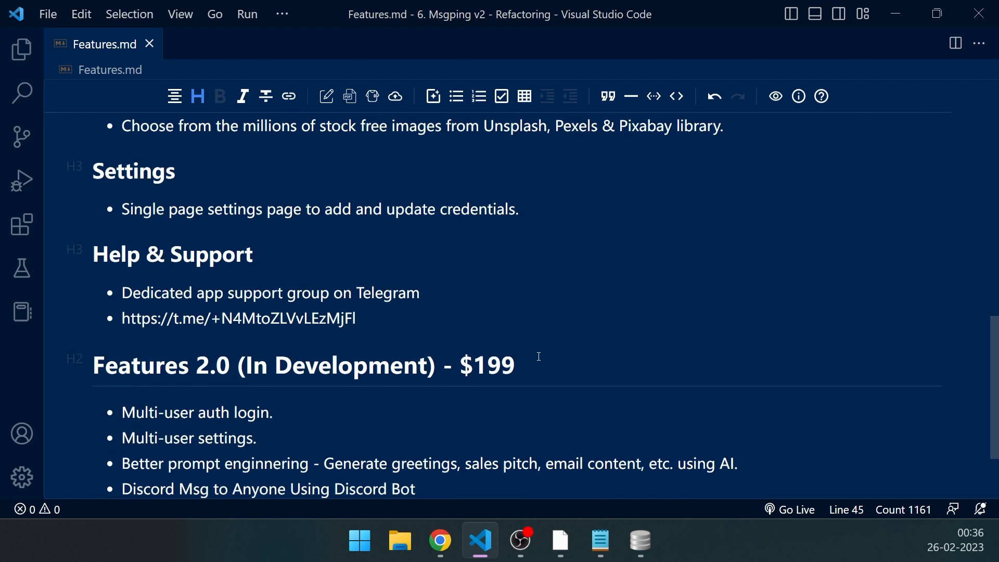
{"action": "scroll", "scroll_direction": "down", "scroll_amount": 3}
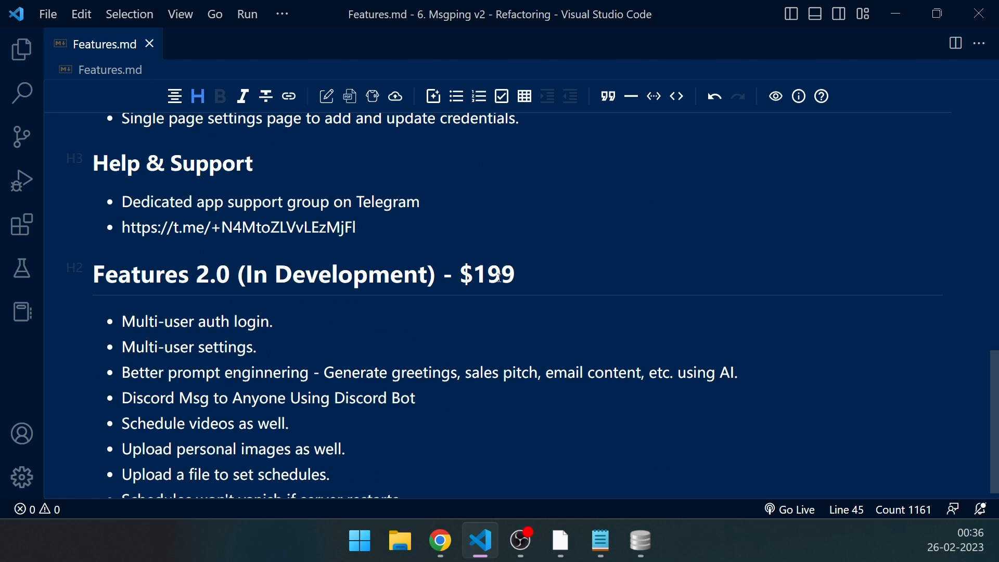
{"action": "scroll", "scroll_direction": "up", "scroll_amount": 3}
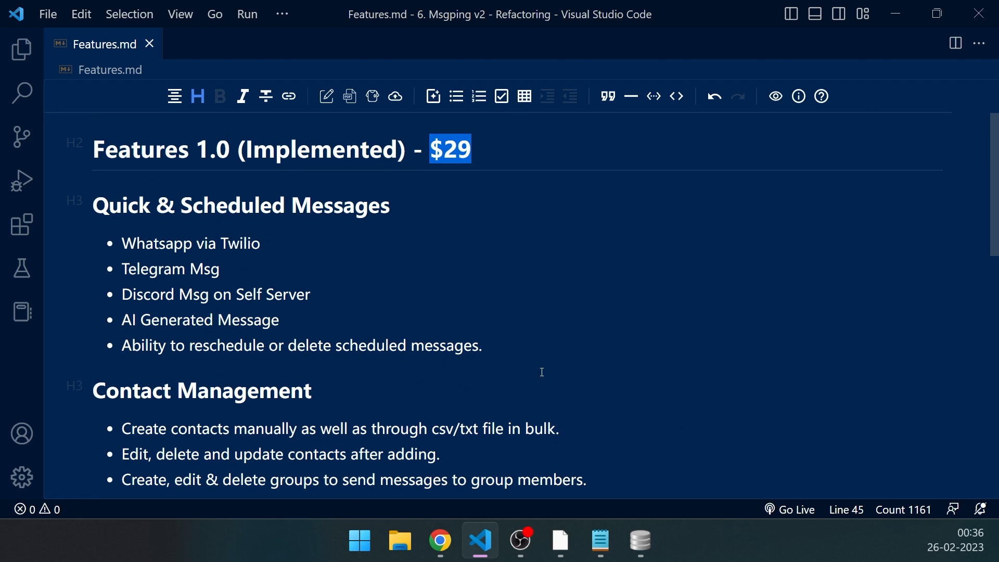
{"action": "scroll", "scroll_direction": "down", "scroll_amount": 3}
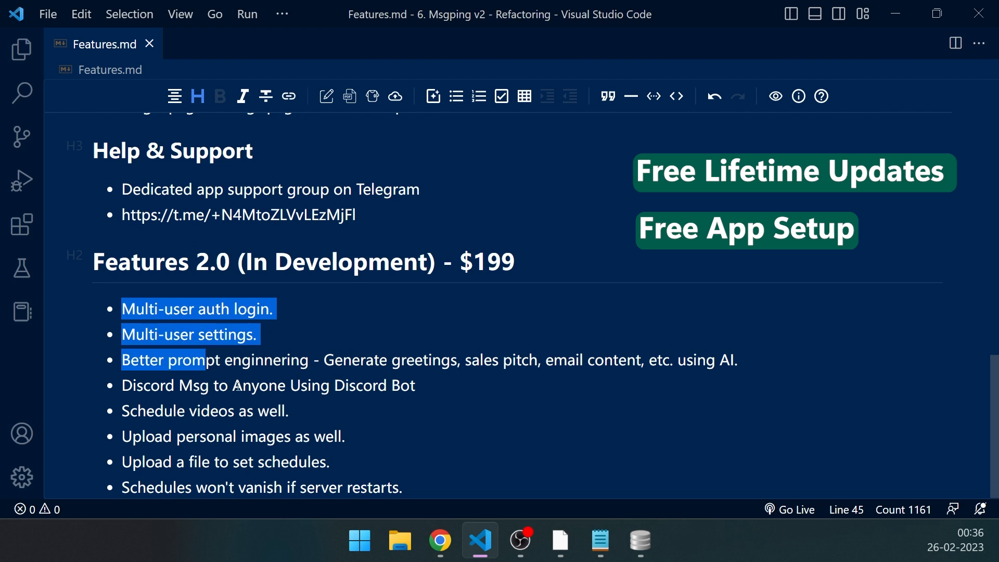
Strike through the $199 price on Features 2.0 and mark it FREE
{"action": "left_click", "coordinate": [516, 261]}
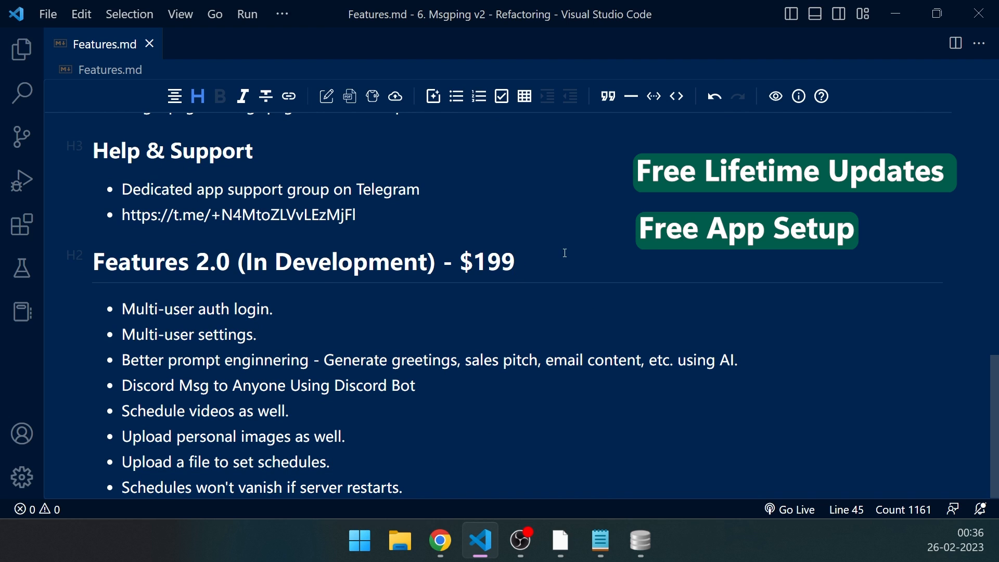
{"action": "type", "text": "FREE"}
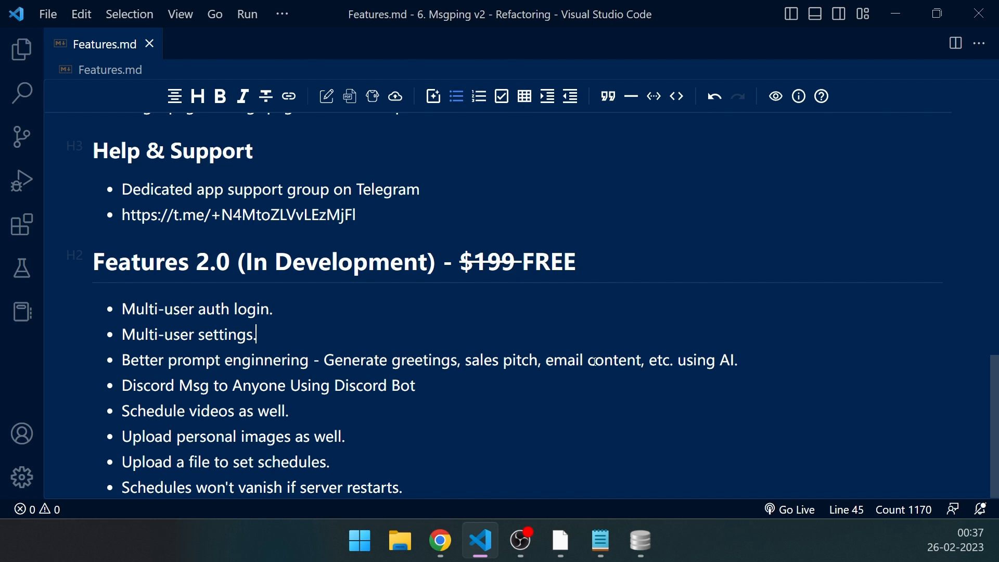